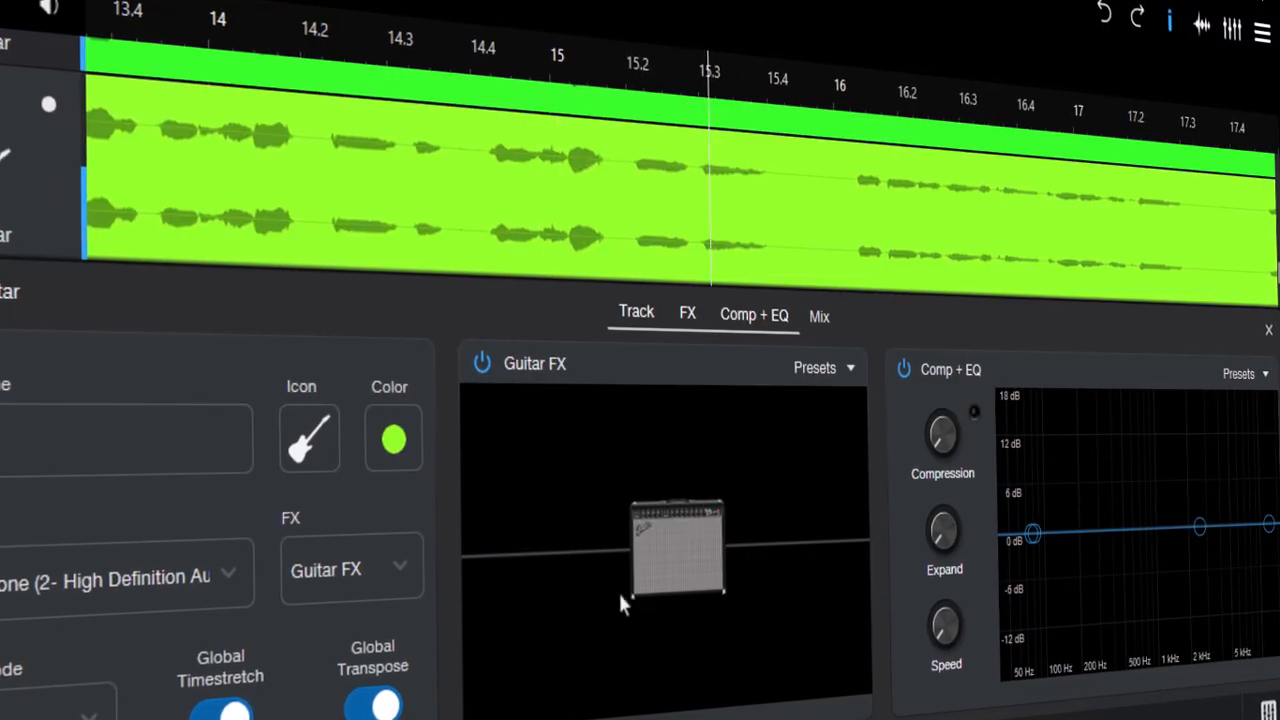
# Start a new empty session from the start screen
pyautogui.click(822, 367)
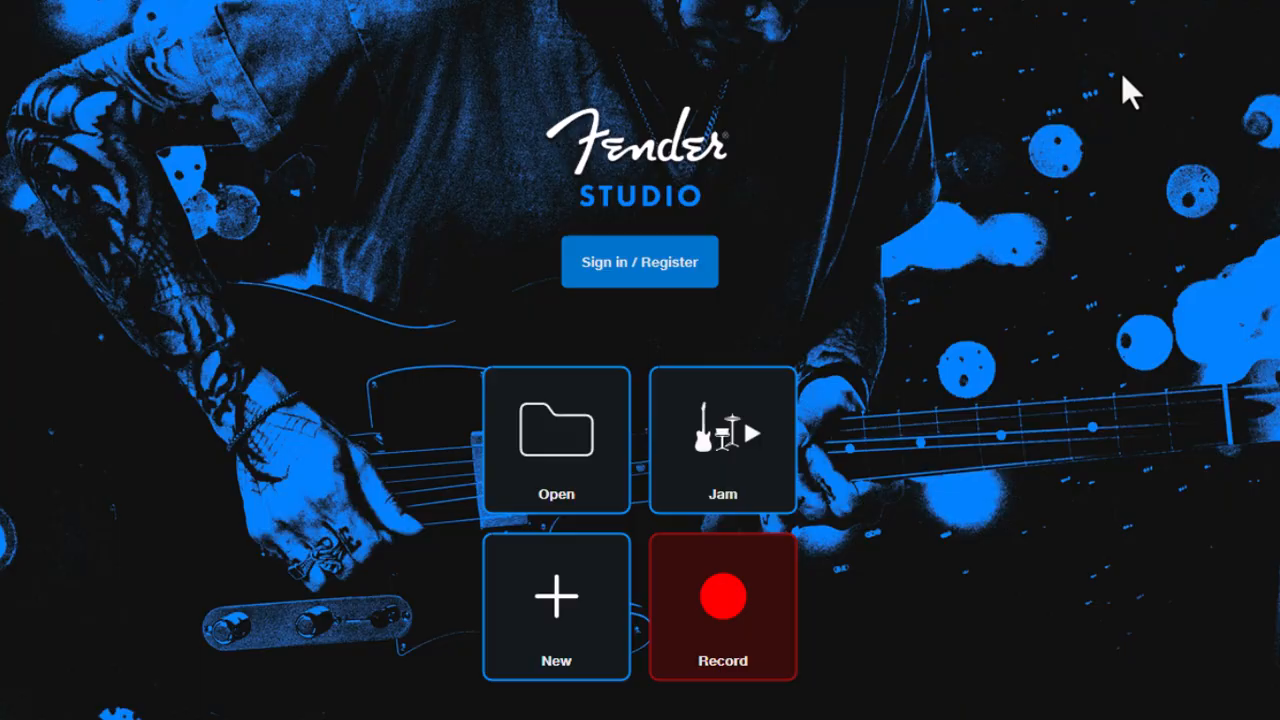
pyautogui.moveTo(978, 513)
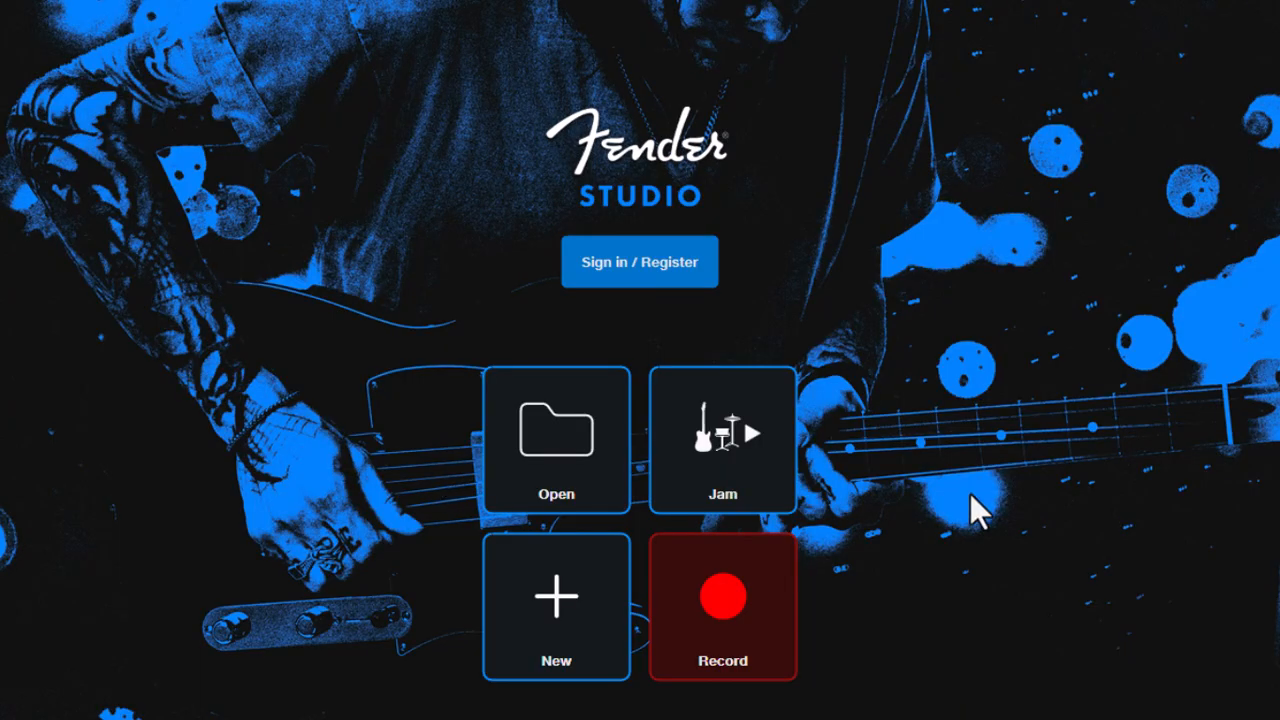
pyautogui.moveTo(545, 715)
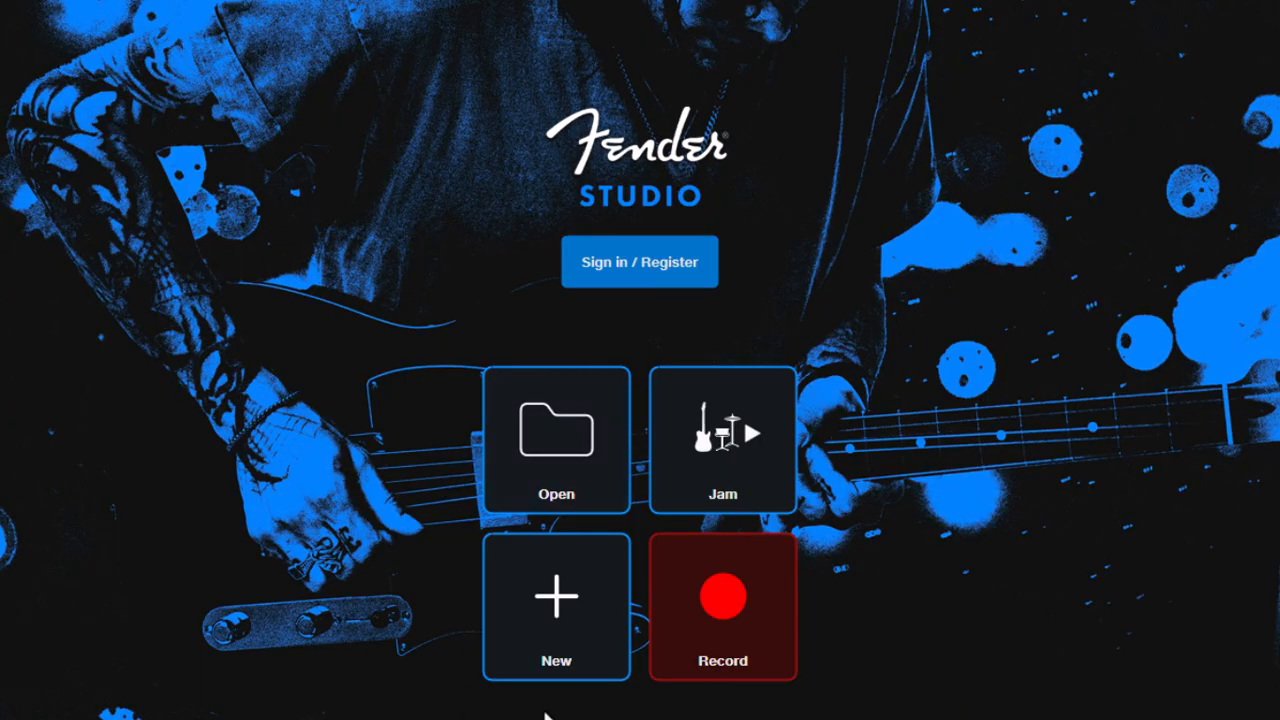
pyautogui.click(556, 605)
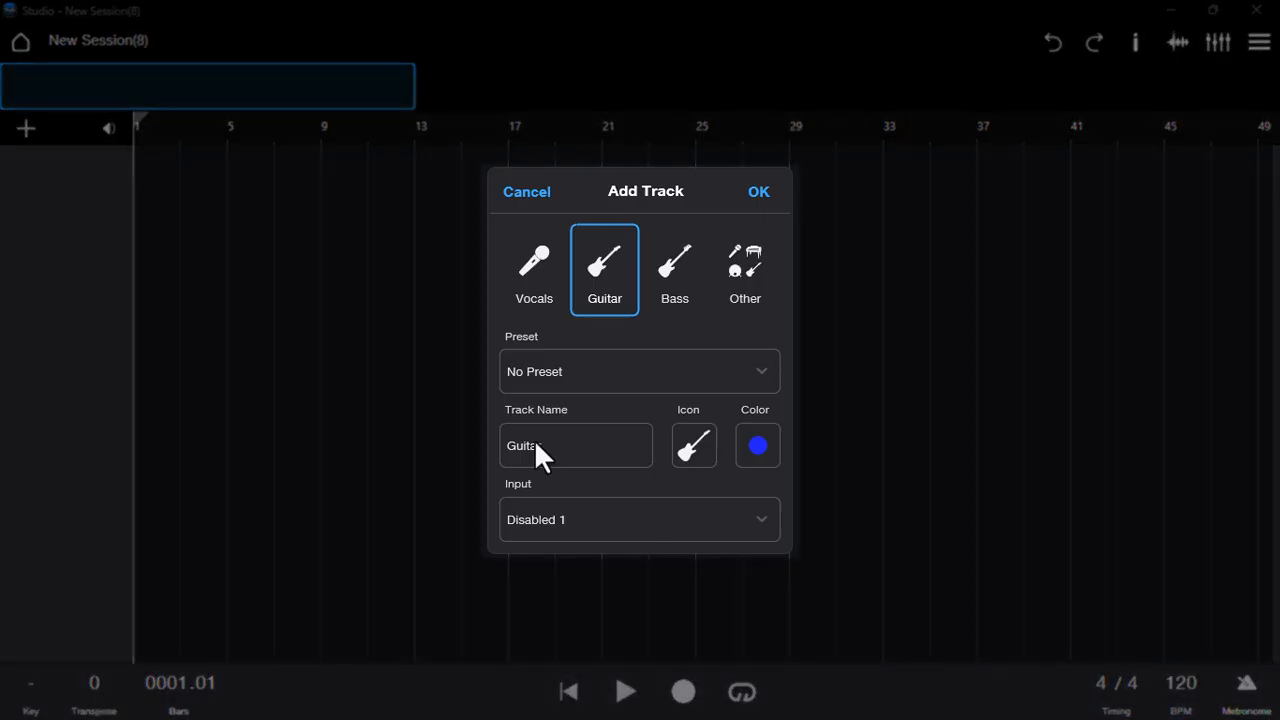
pyautogui.moveTo(630, 290)
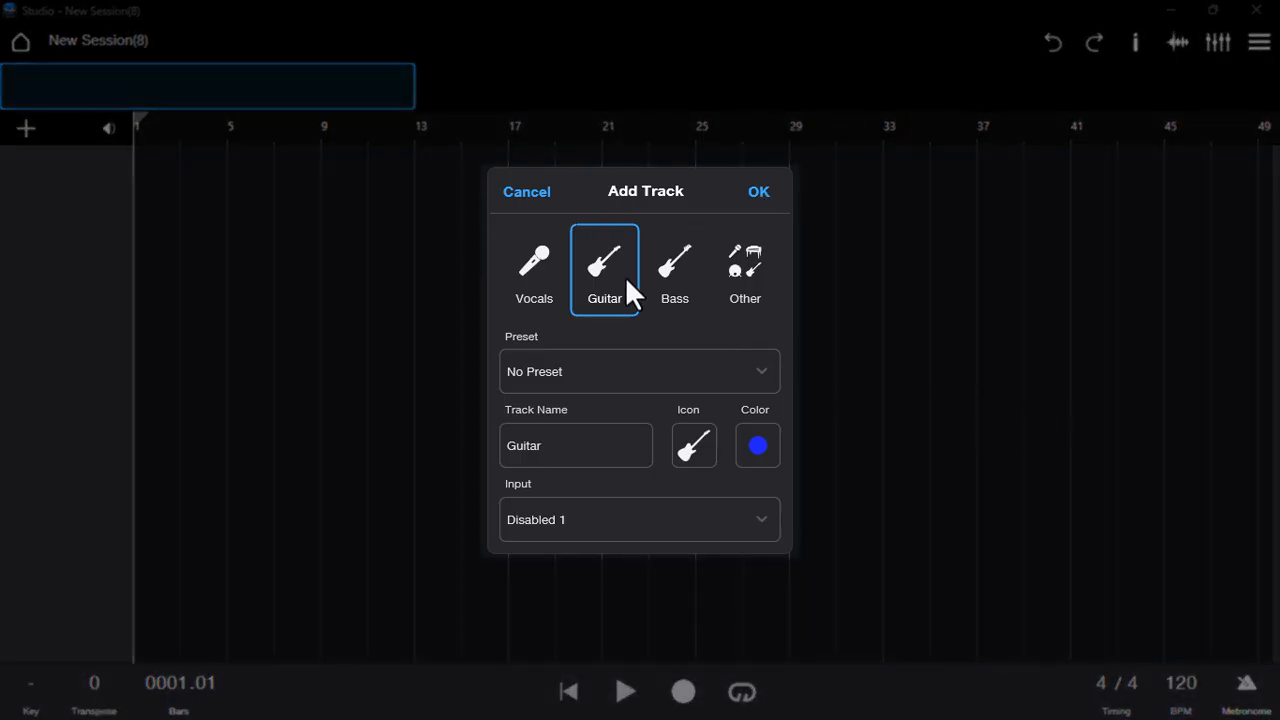
pyautogui.moveTo(505, 335)
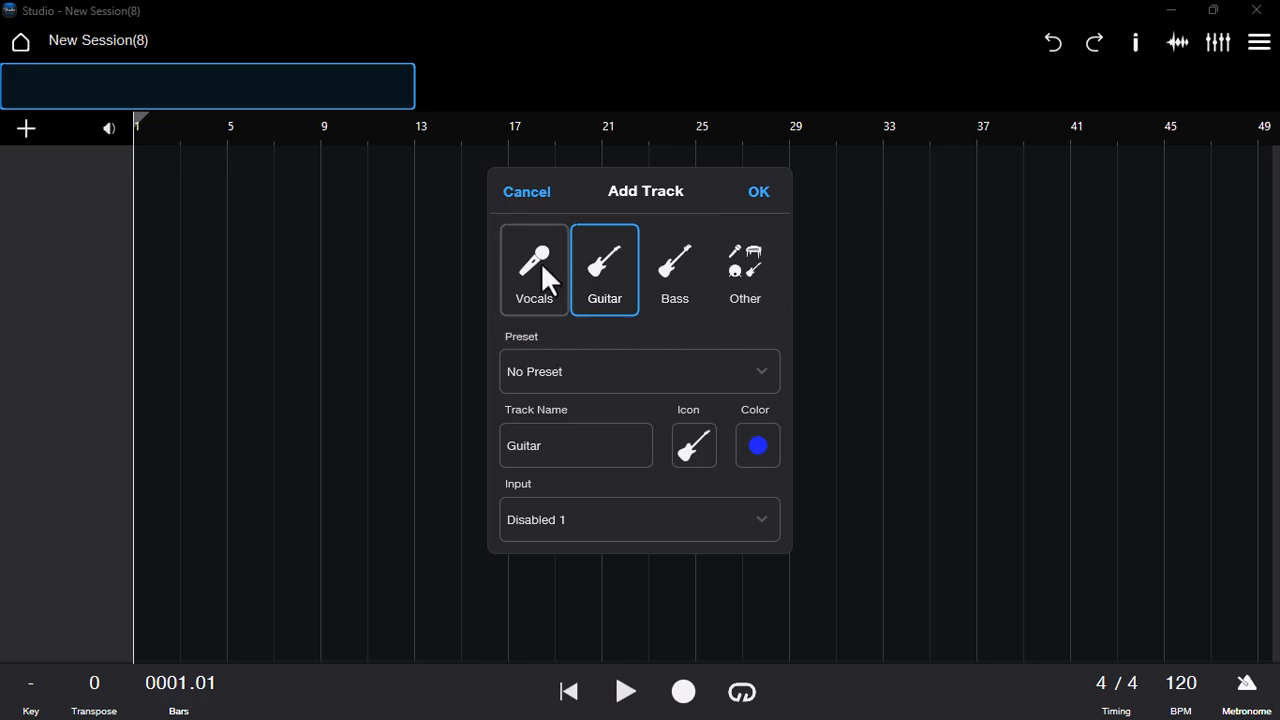
# Make the new track a Vocals track and give it a new colour
pyautogui.click(534, 268)
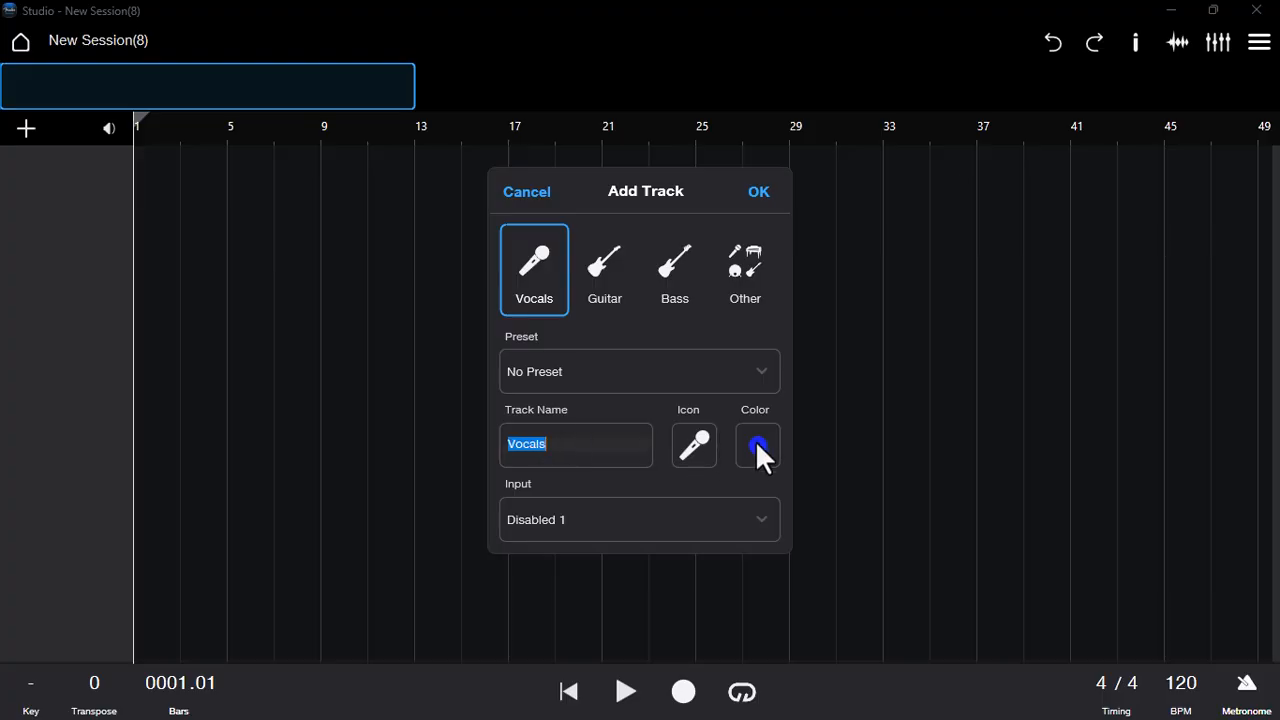
pyautogui.click(757, 446)
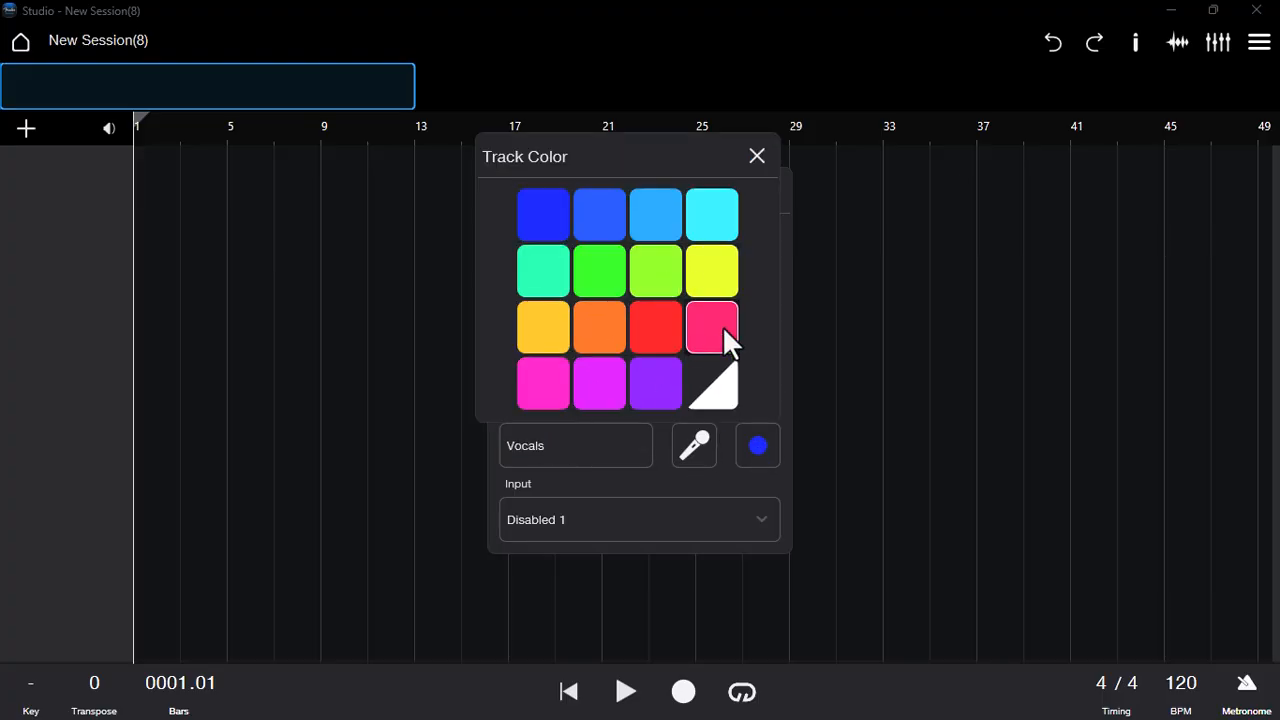
pyautogui.click(756, 156)
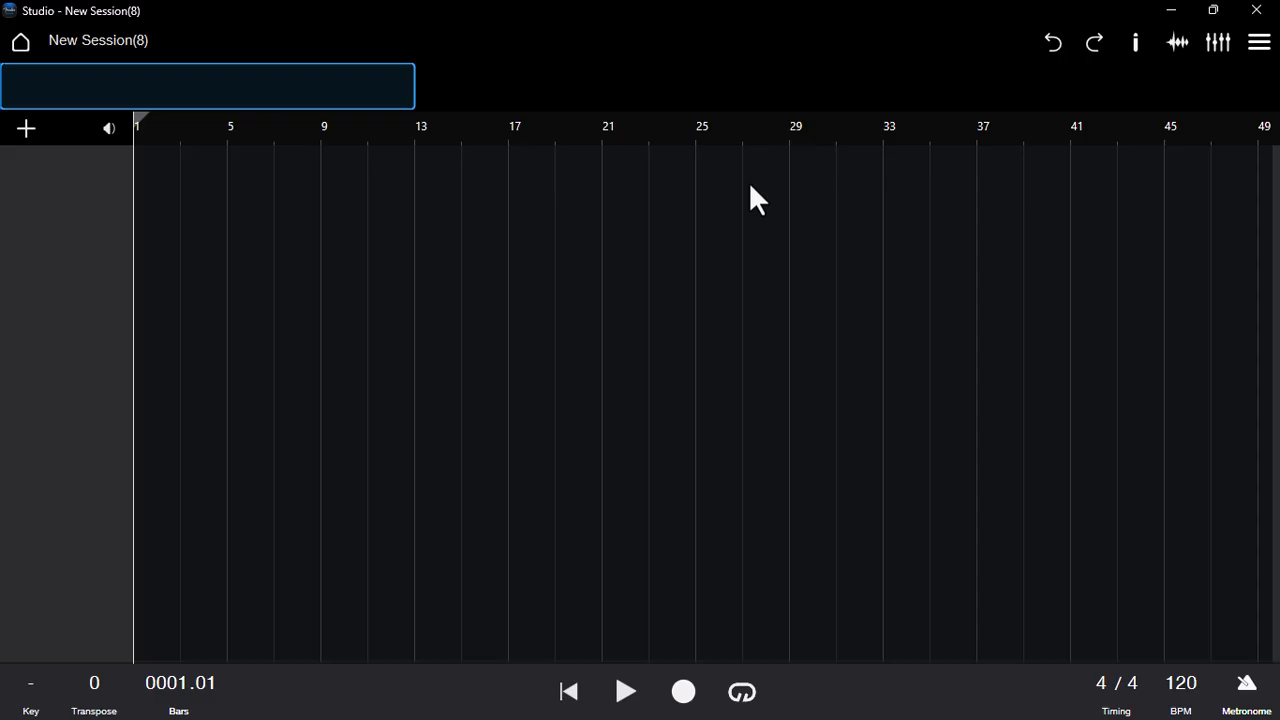
# Select the new Vocals track
pyautogui.click(25, 128)
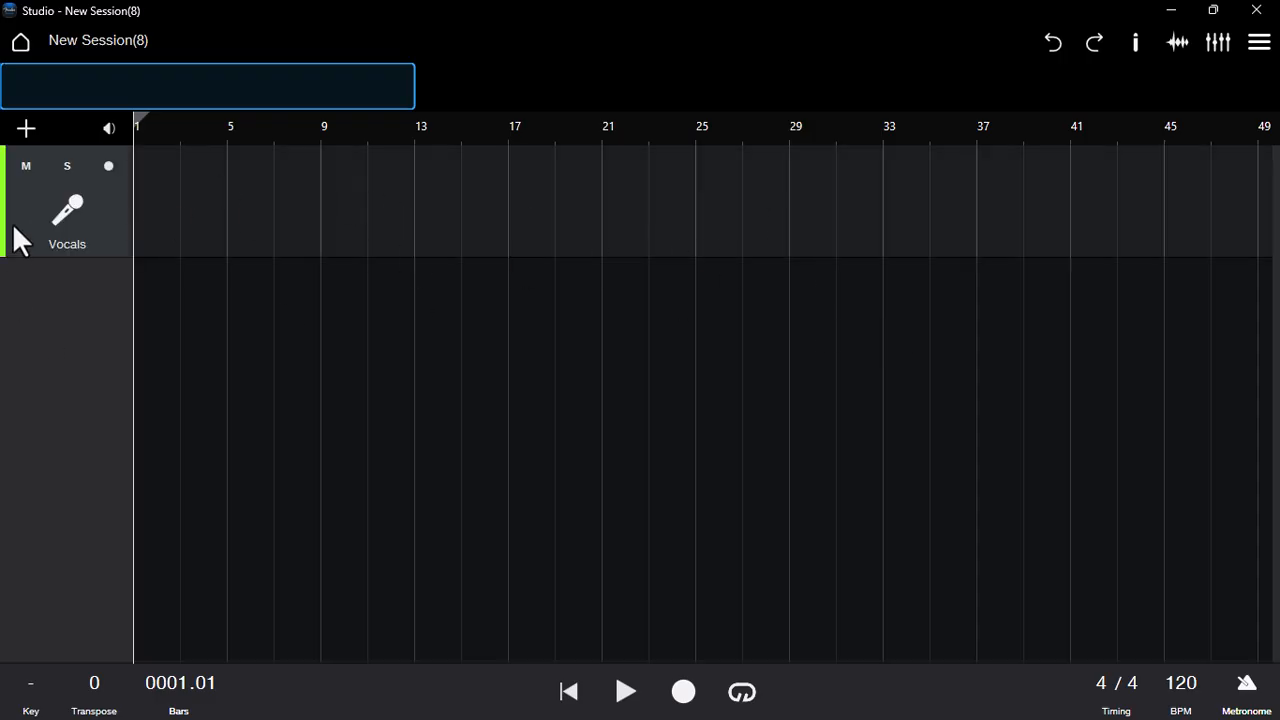
pyautogui.moveTo(217, 277)
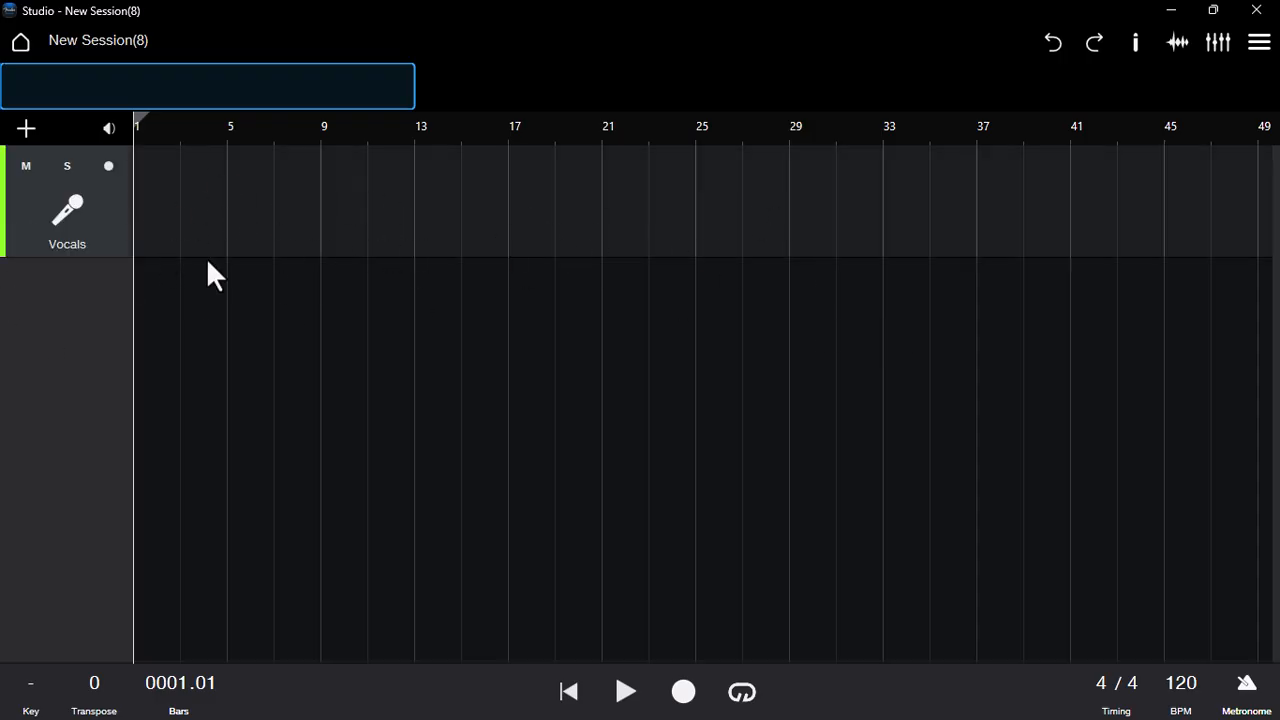
pyautogui.moveTo(525, 388)
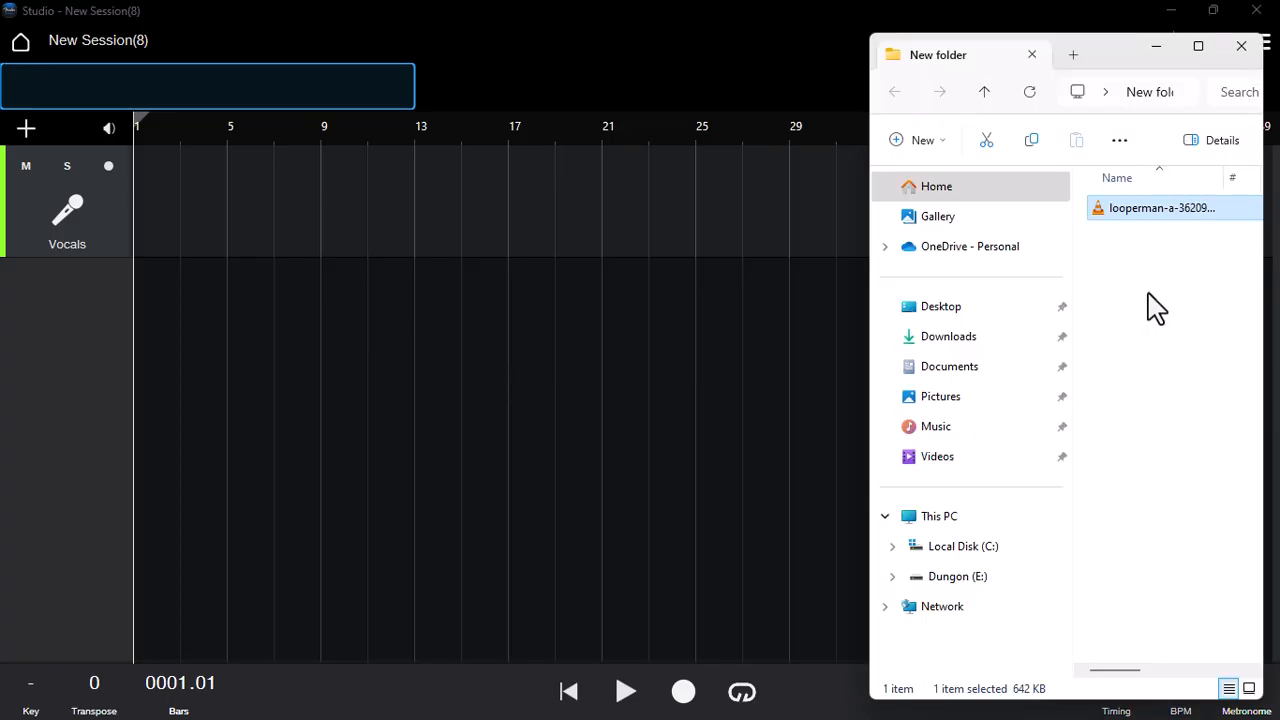
pyautogui.moveTo(1157, 220)
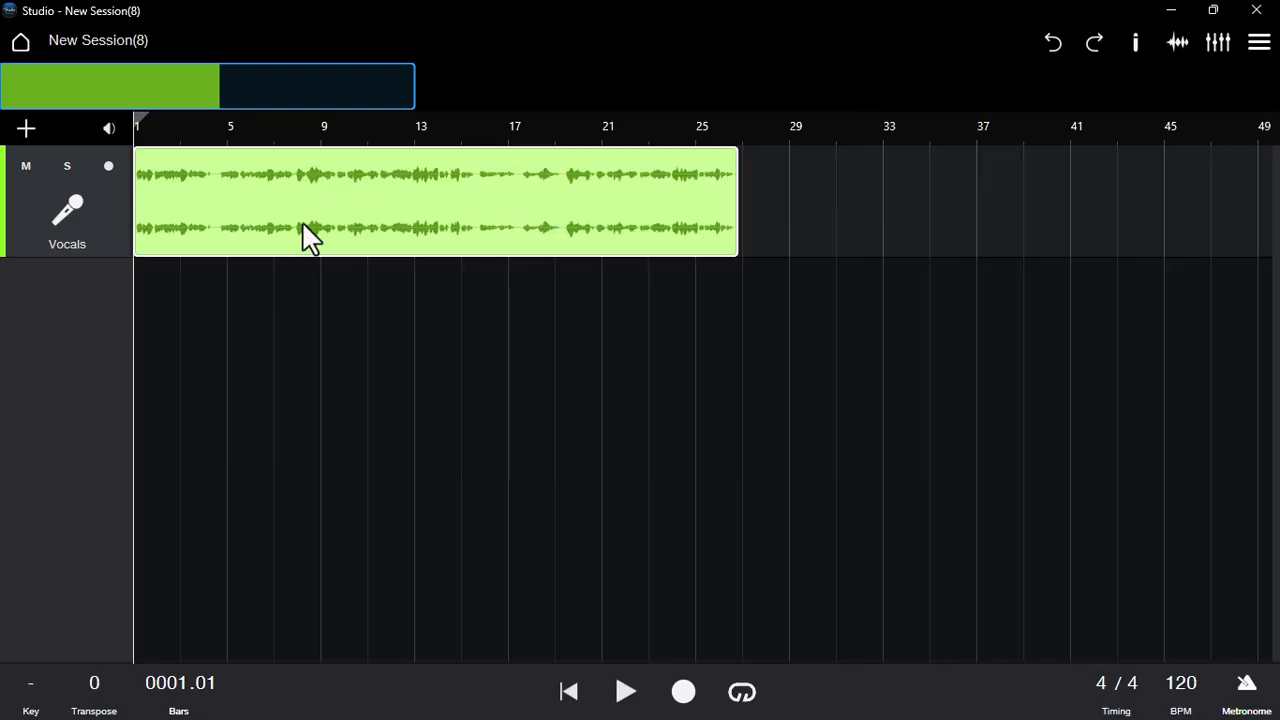
pyautogui.moveTo(545, 245)
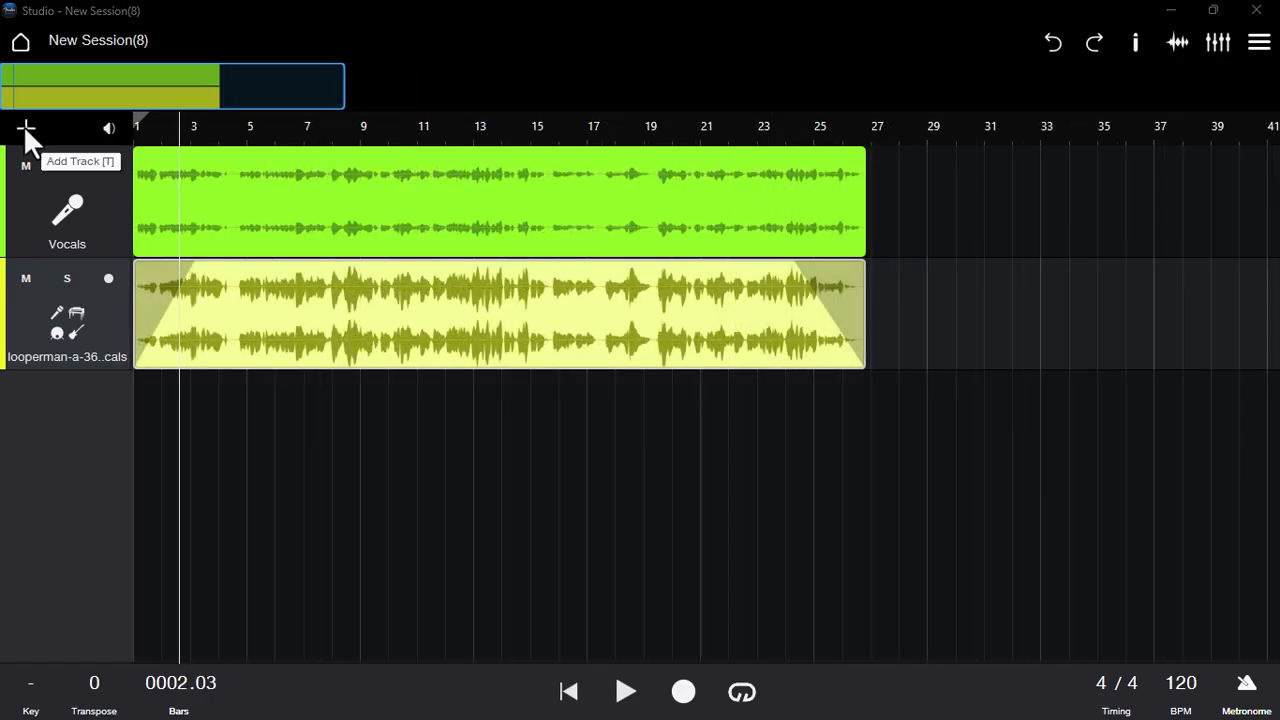
# Add another track and choose Bass as its type
pyautogui.click(26, 128)
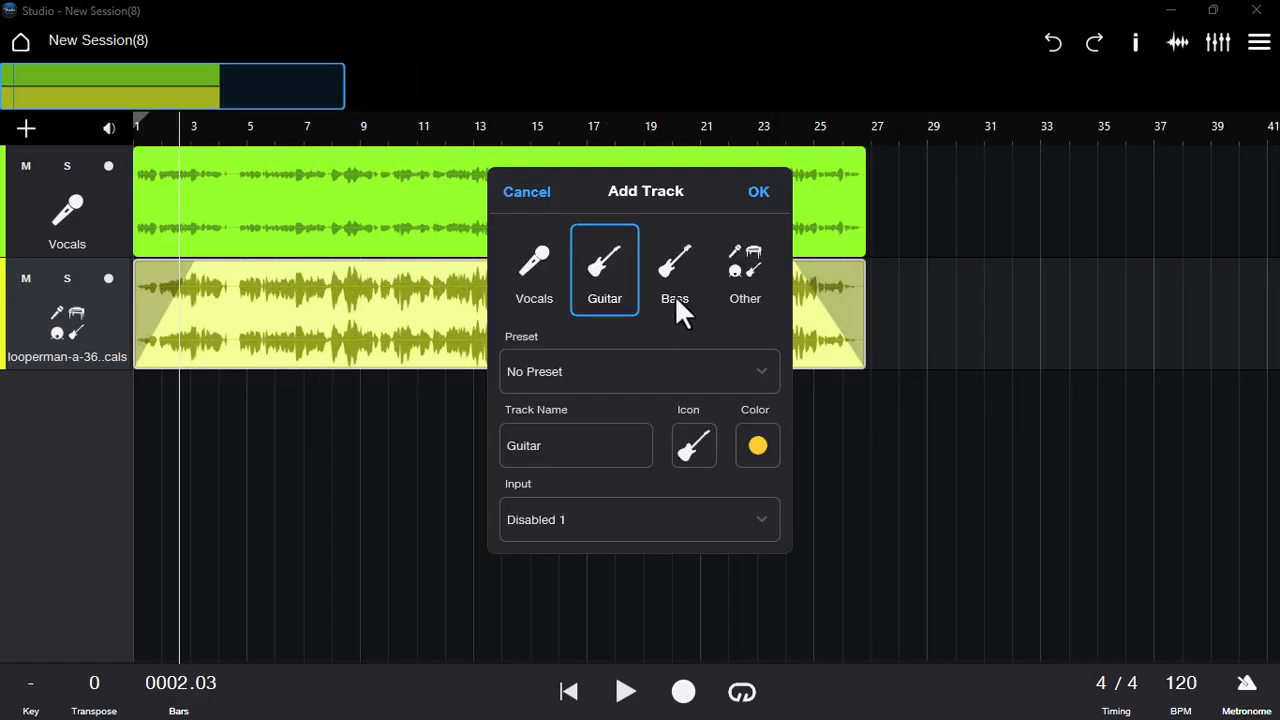
pyautogui.click(526, 191)
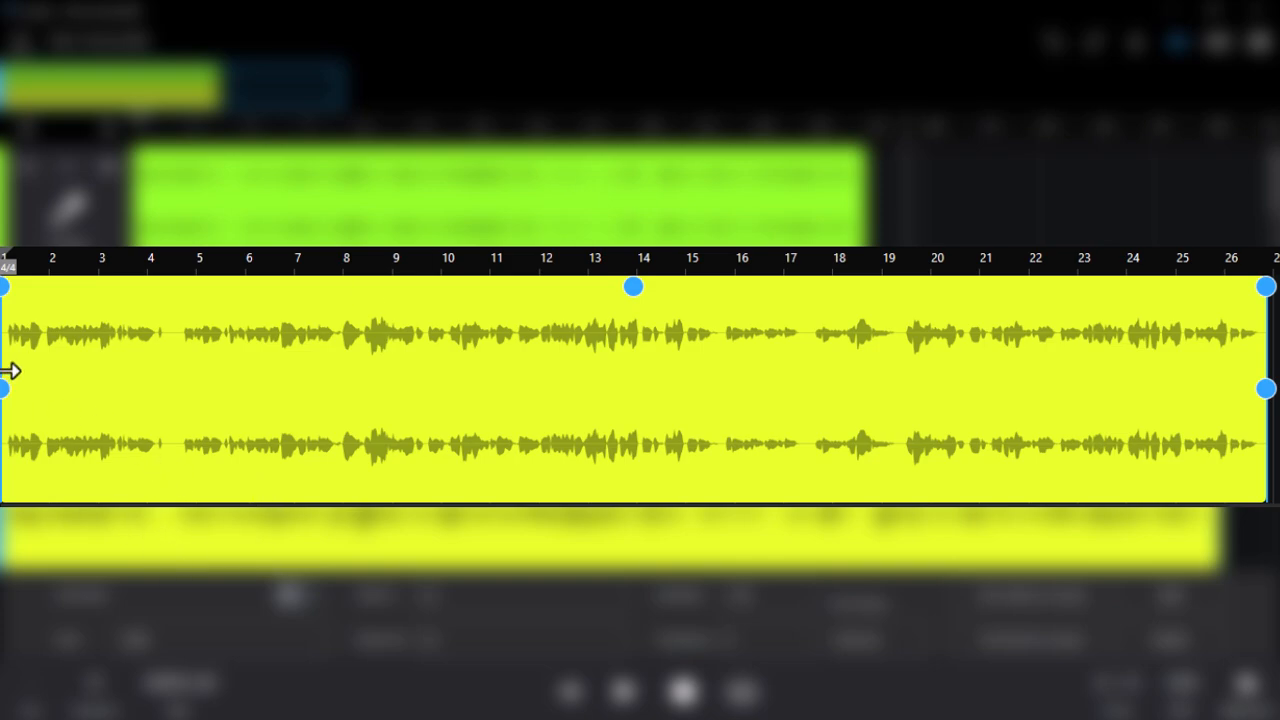
pyautogui.moveTo(1100, 275)
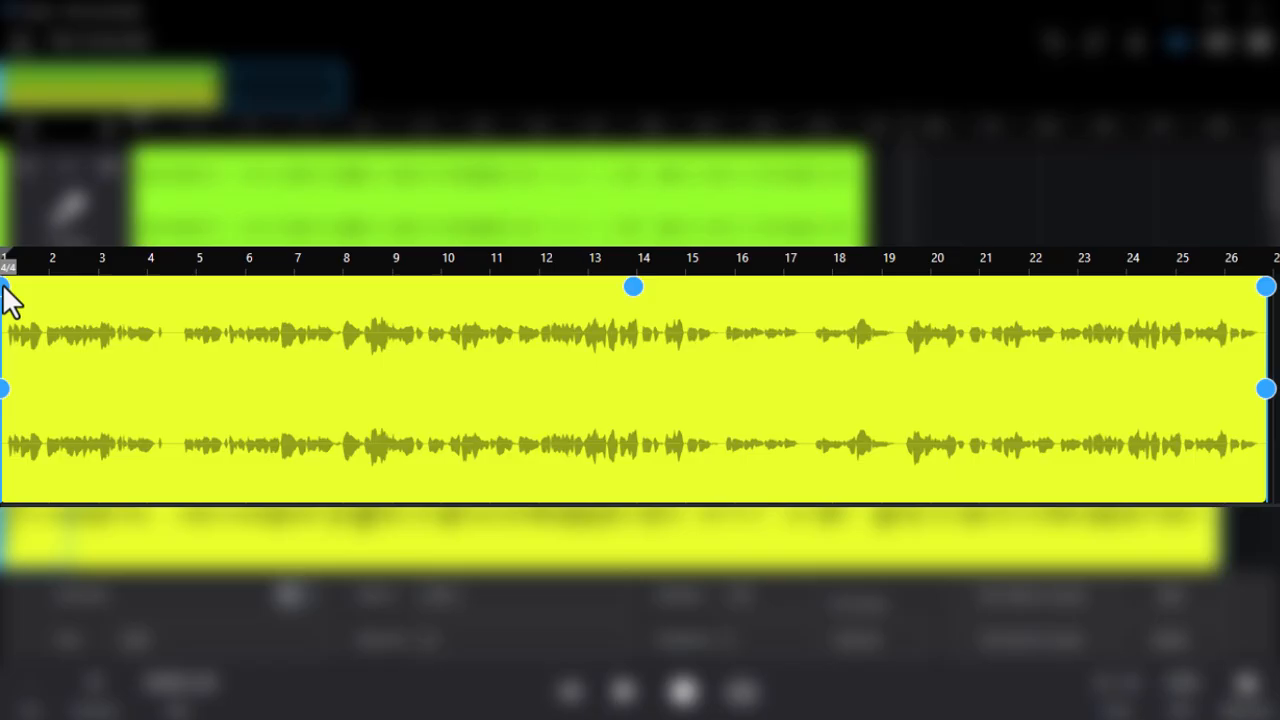
# Fade the loop in over about 4.4 s and out over 5.2 s, then enable the arranger track
pyautogui.moveTo(5, 287); pyautogui.dragTo(85, 287)
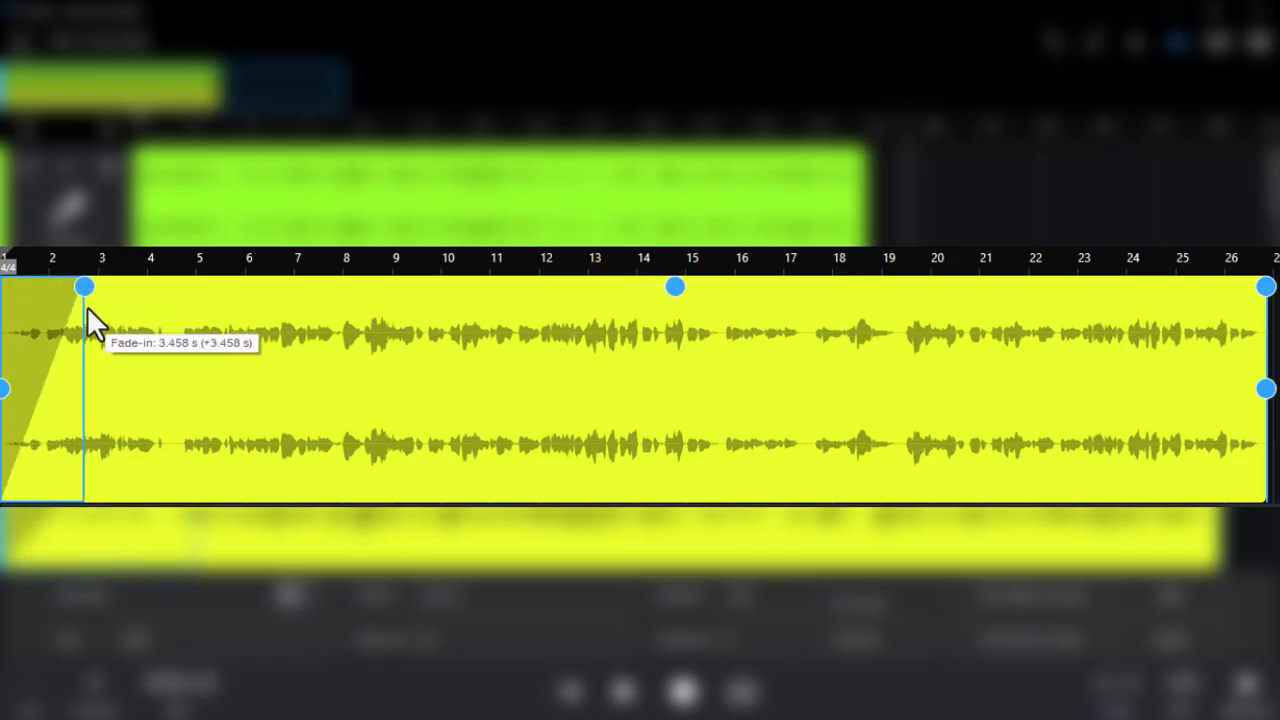
pyautogui.moveTo(86, 287); pyautogui.dragTo(110, 287)
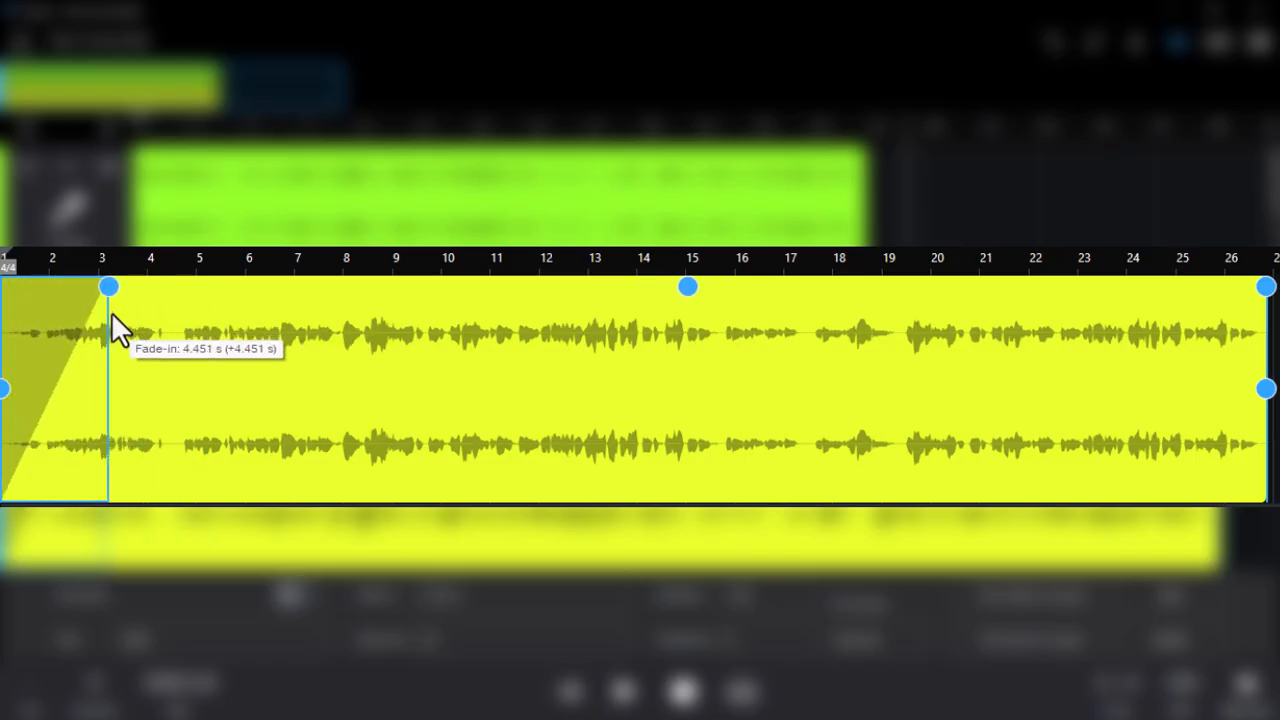
pyautogui.moveTo(1255, 290)
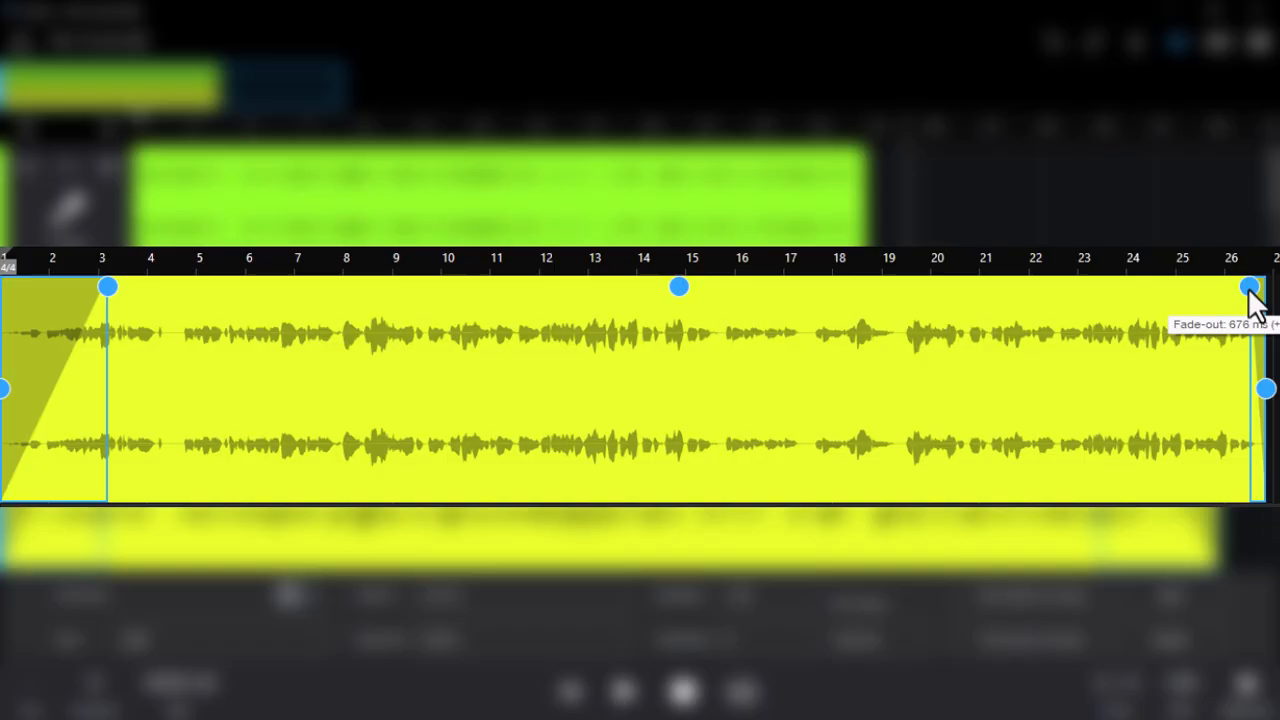
pyautogui.moveTo(1250, 288); pyautogui.dragTo(1140, 288)
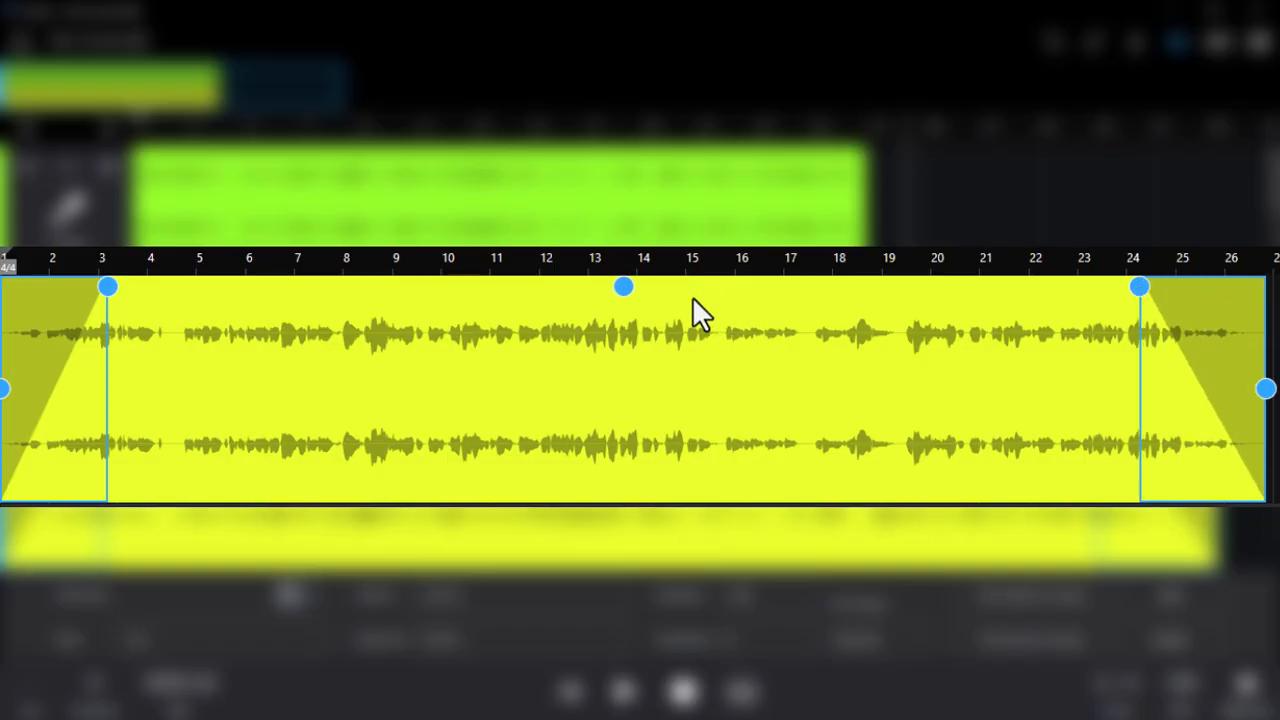
pyautogui.moveTo(623, 287); pyautogui.dragTo(623, 330)
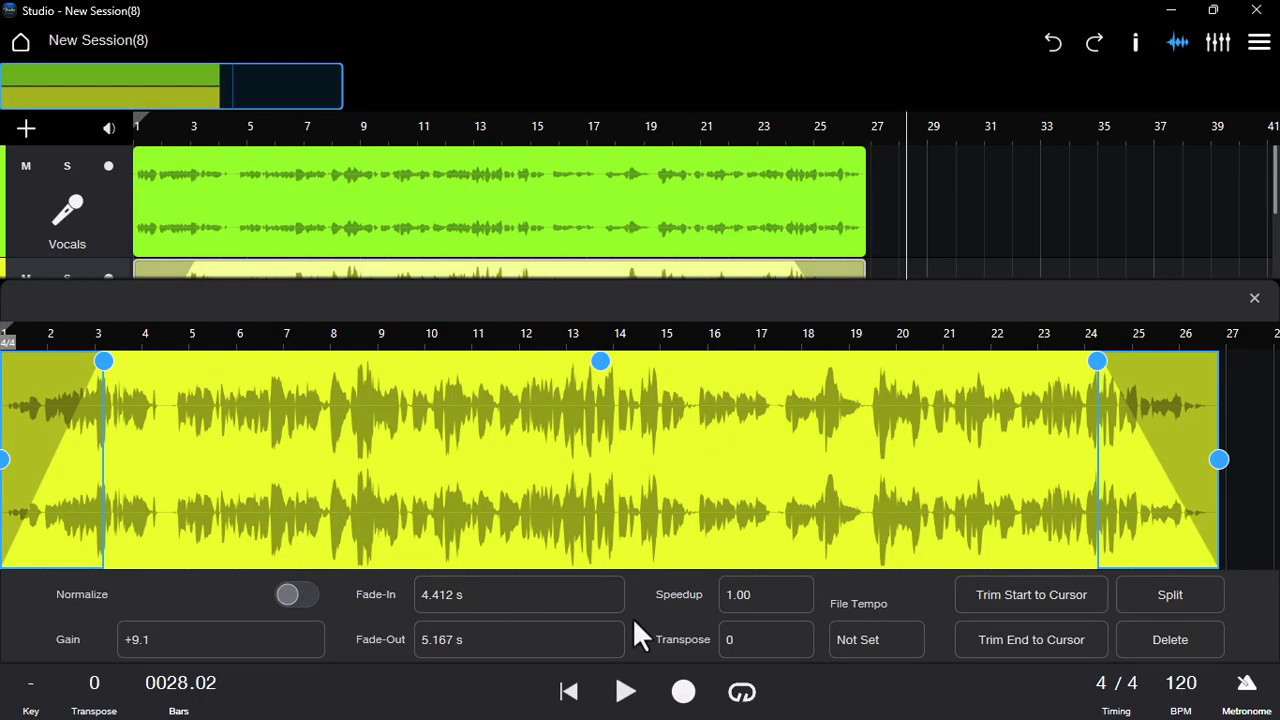
pyautogui.moveTo(800, 487)
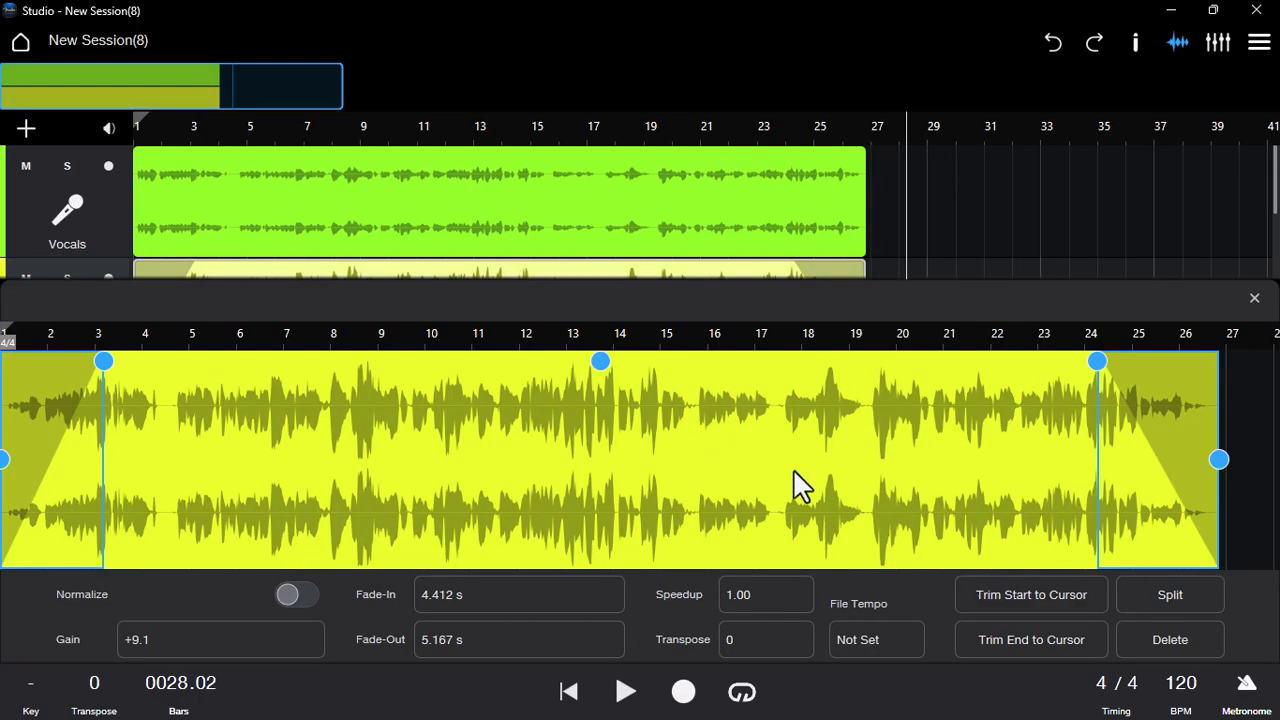
pyautogui.click(1259, 42)
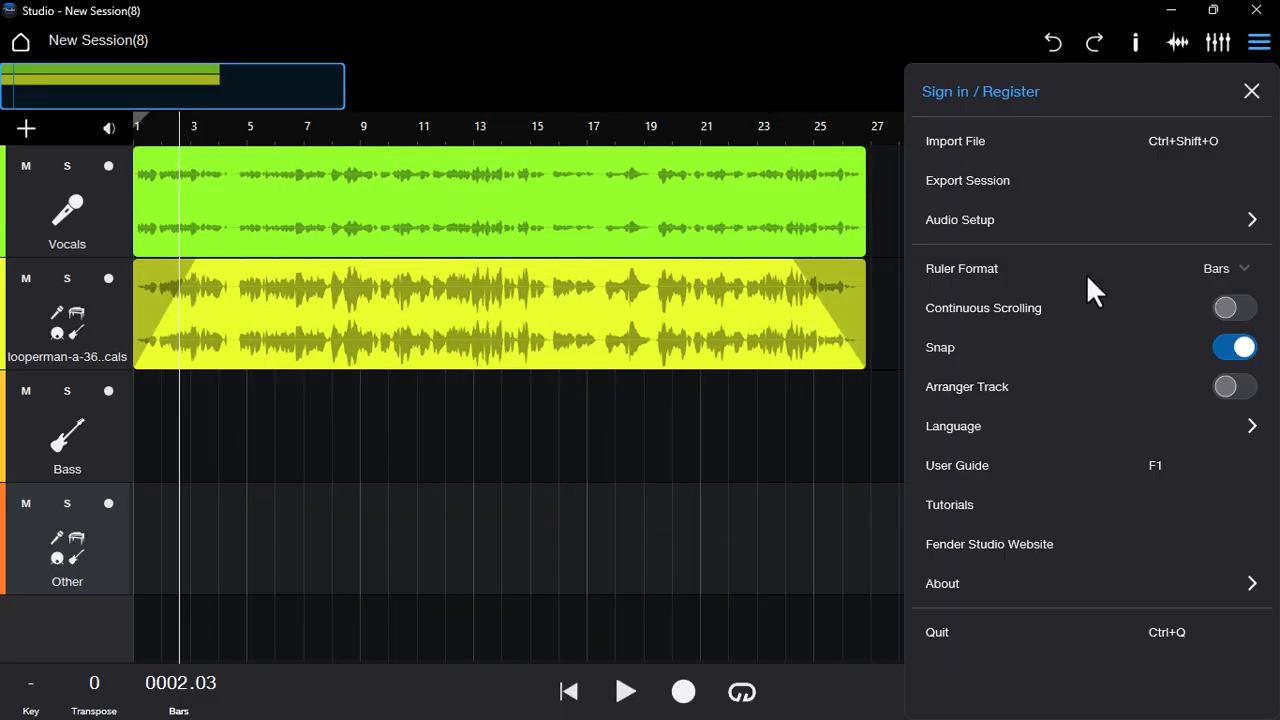
pyautogui.moveTo(990, 420)
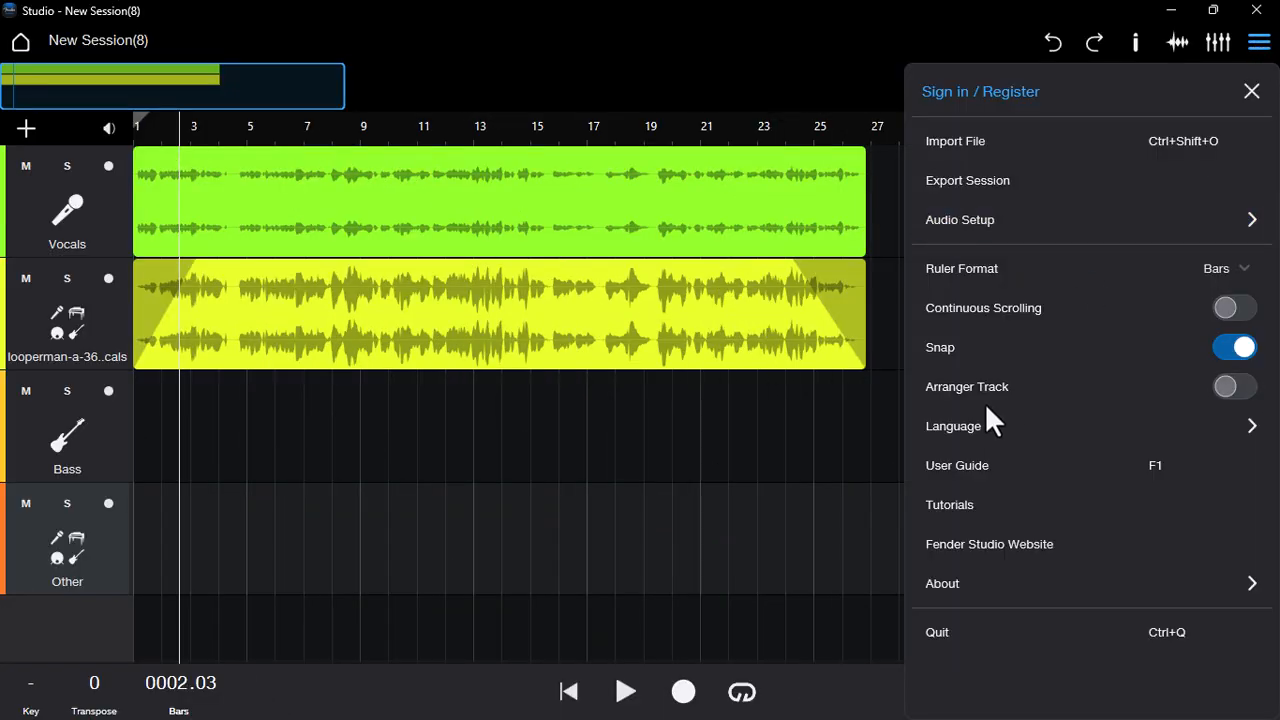
pyautogui.click(1234, 386)
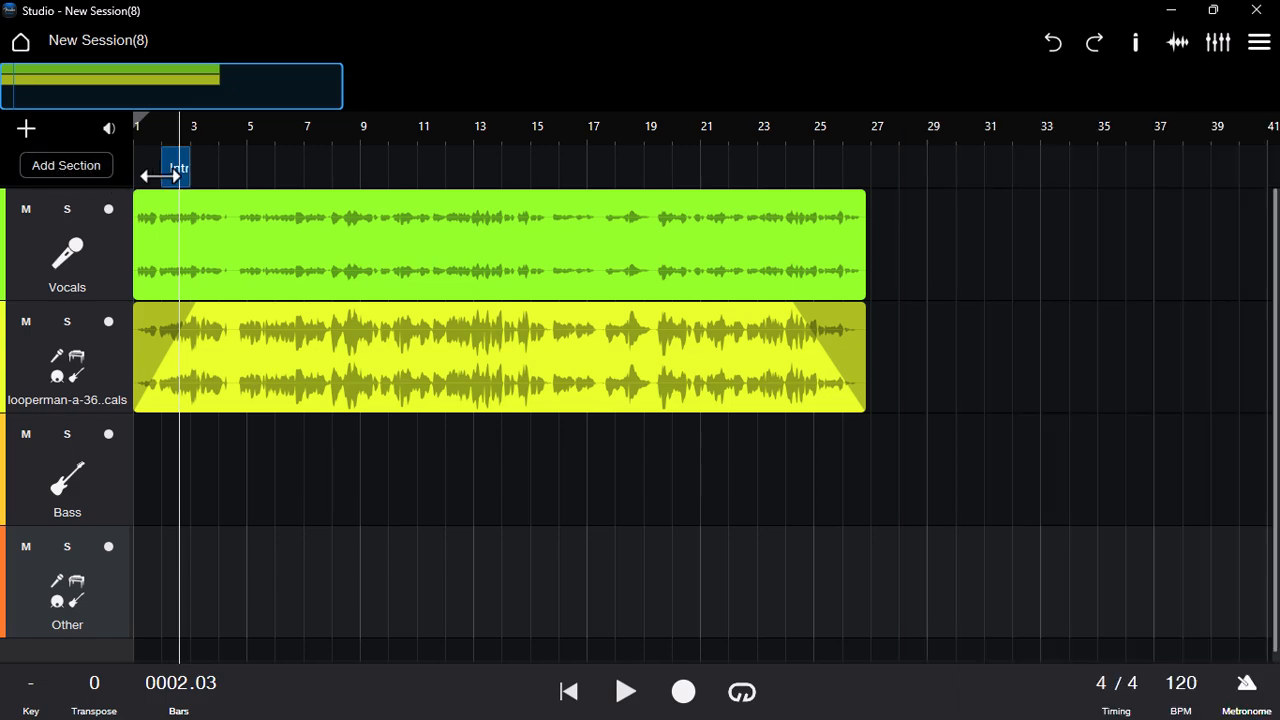
# Rename the Intro arranger section (bars 2–9) to 'my intro'
pyautogui.doubleClick(178, 167)
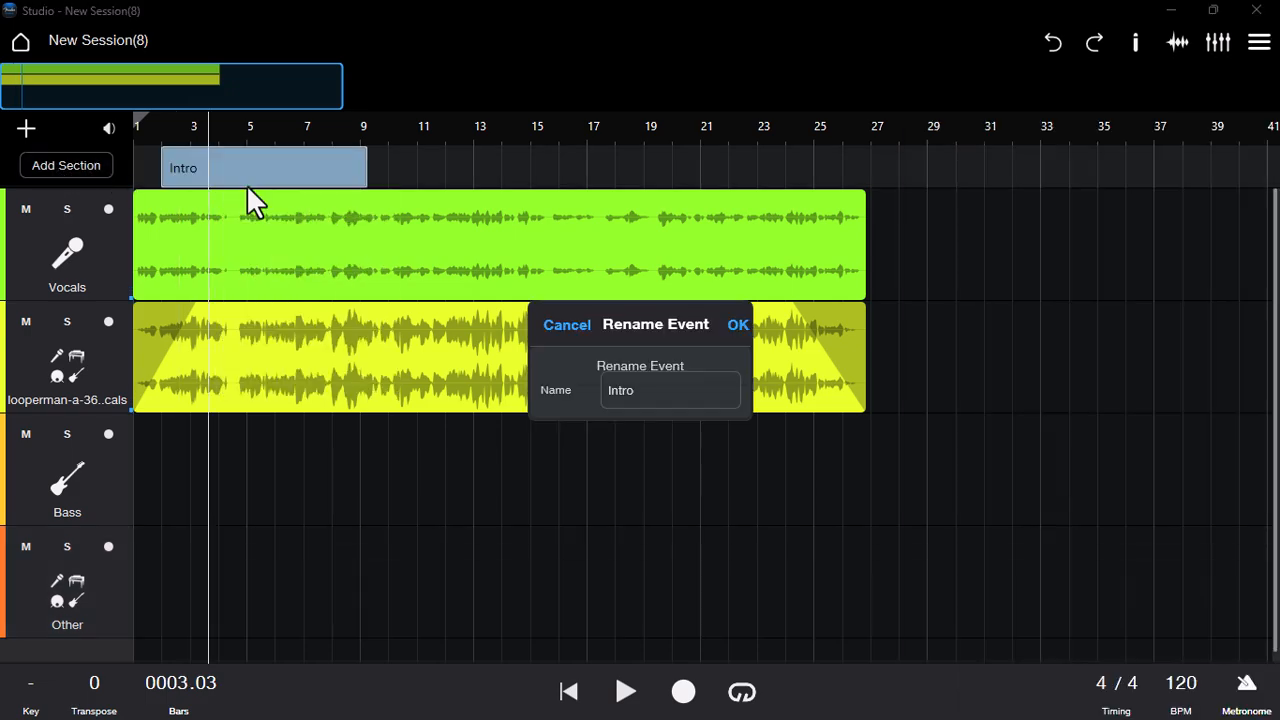
pyautogui.write('my=')
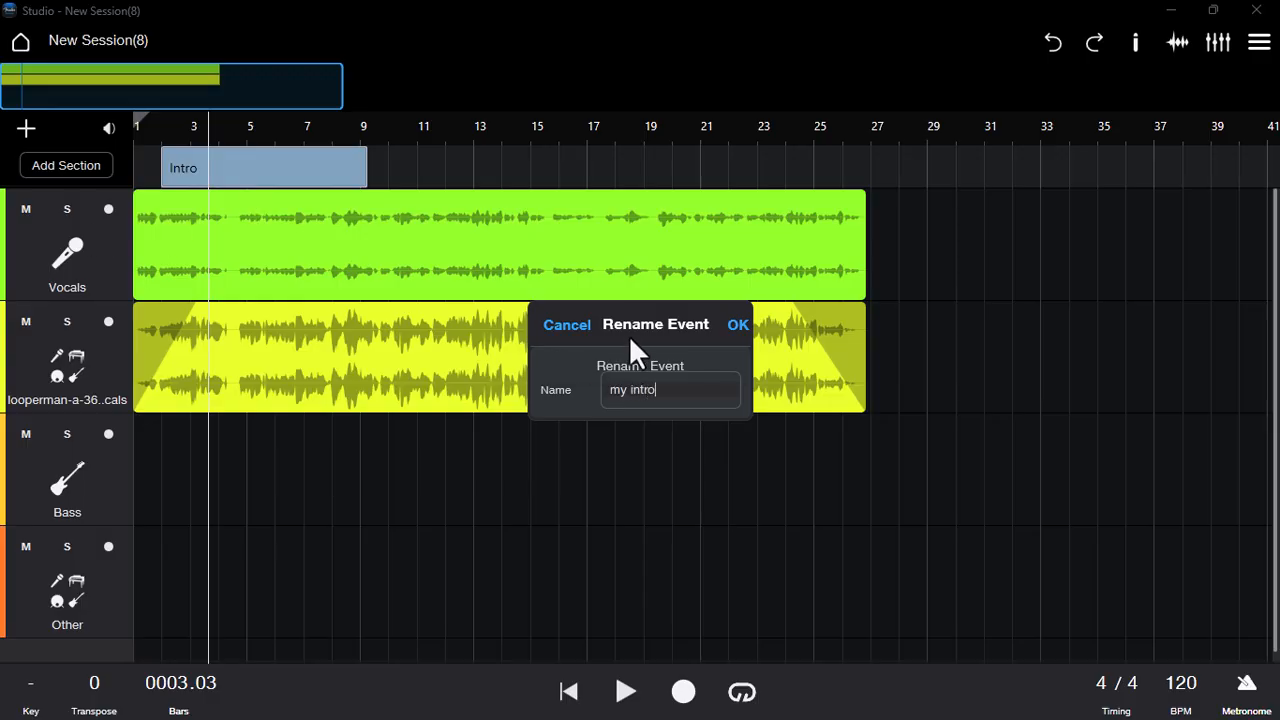
pyautogui.click(738, 324)
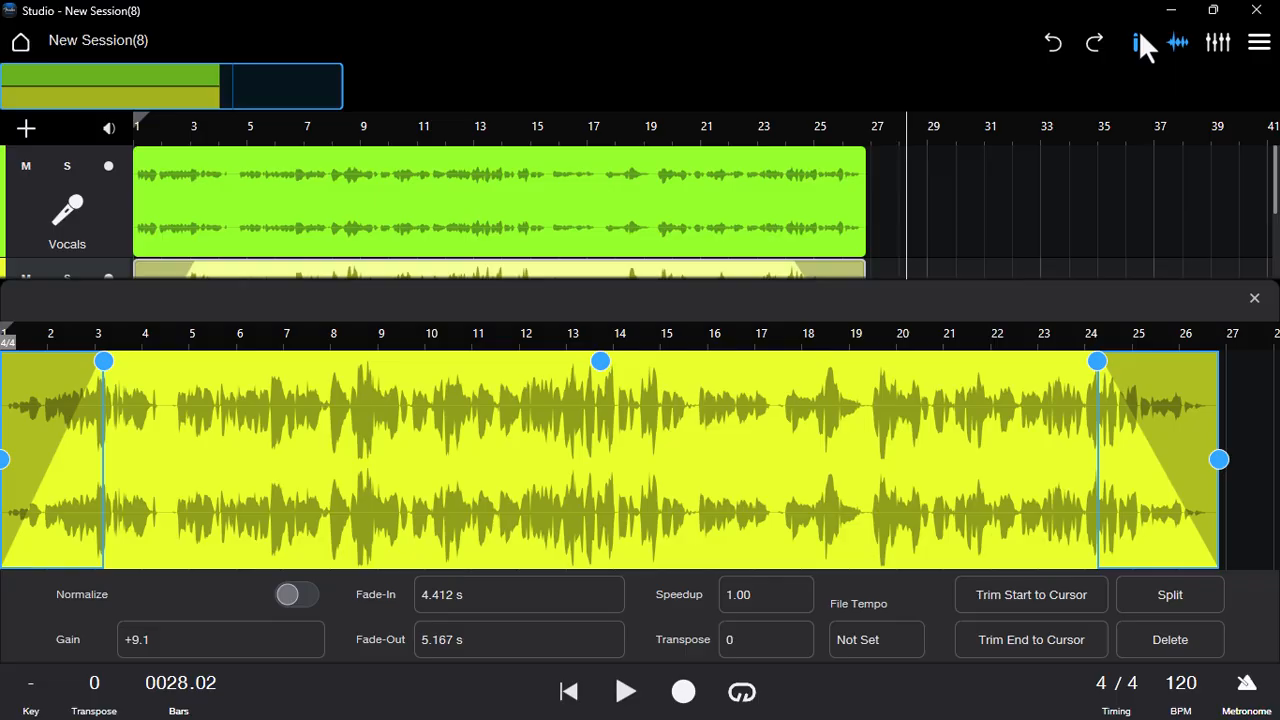
# Switch from the Vocals track's settings to the loop track and open its full Comp + EQ editor
pyautogui.click(1137, 43)
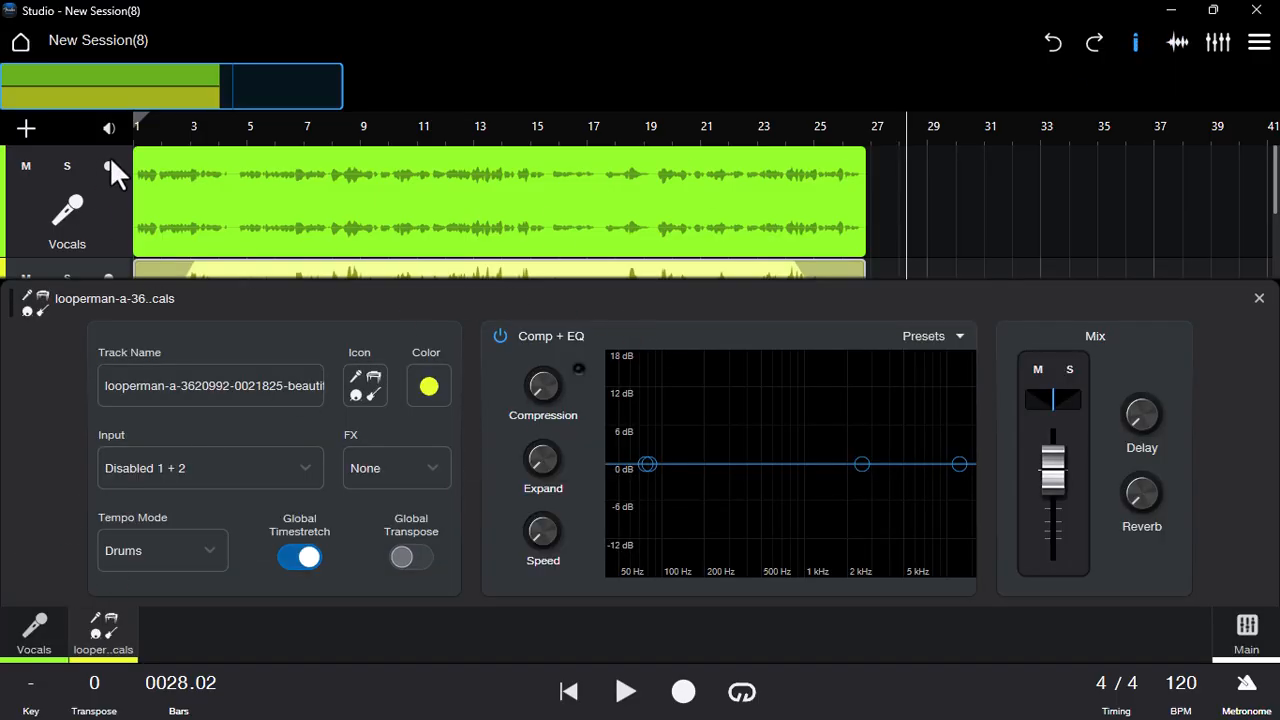
pyautogui.click(34, 630)
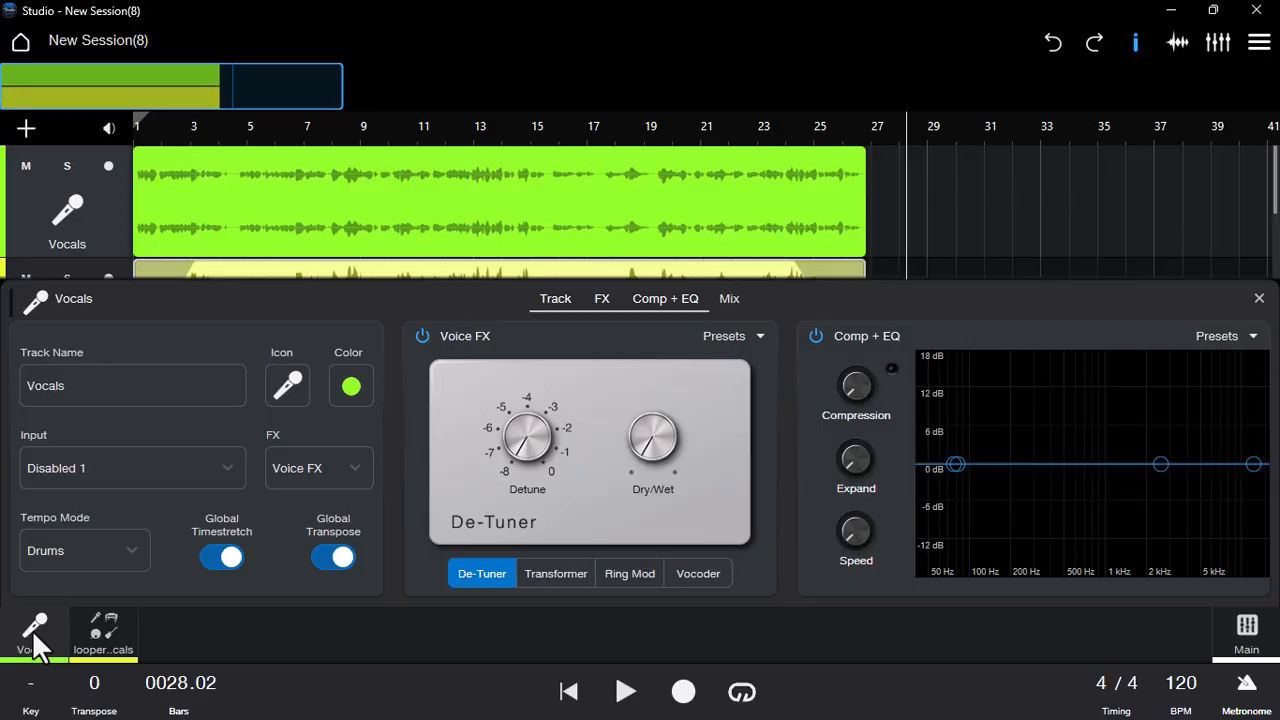
pyautogui.click(103, 630)
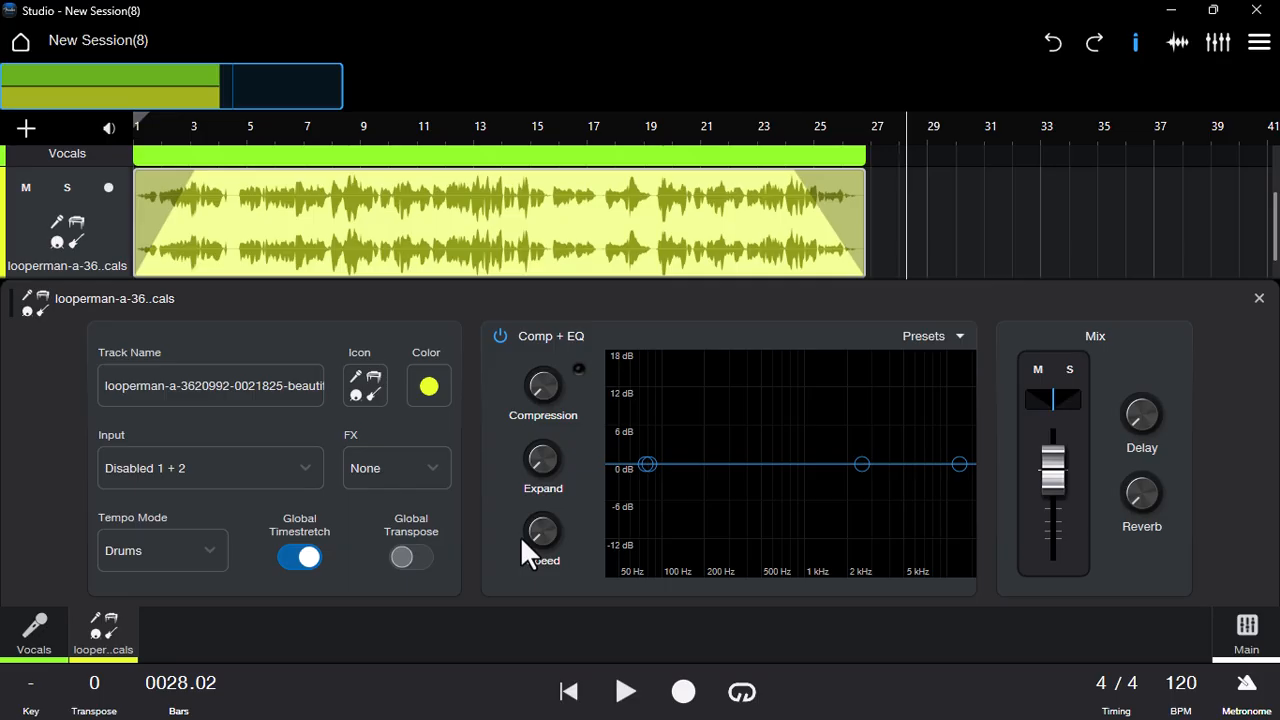
pyautogui.moveTo(555, 355)
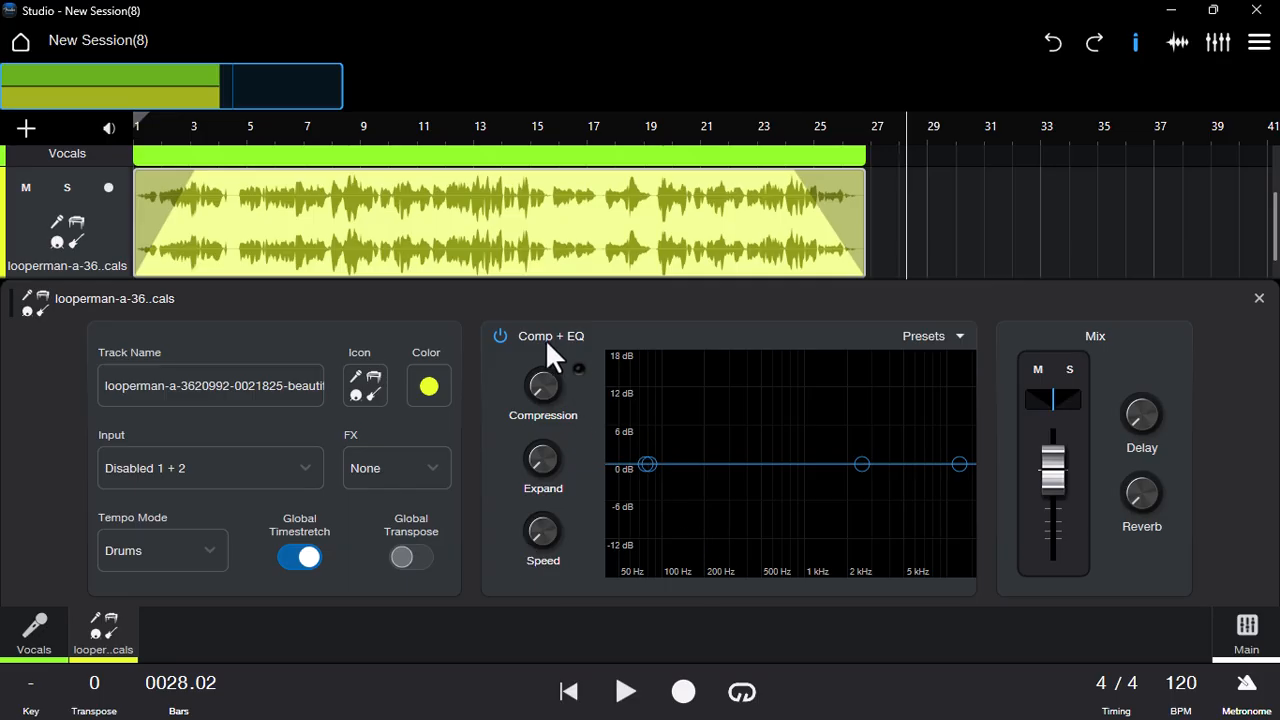
pyautogui.moveTo(553, 355)
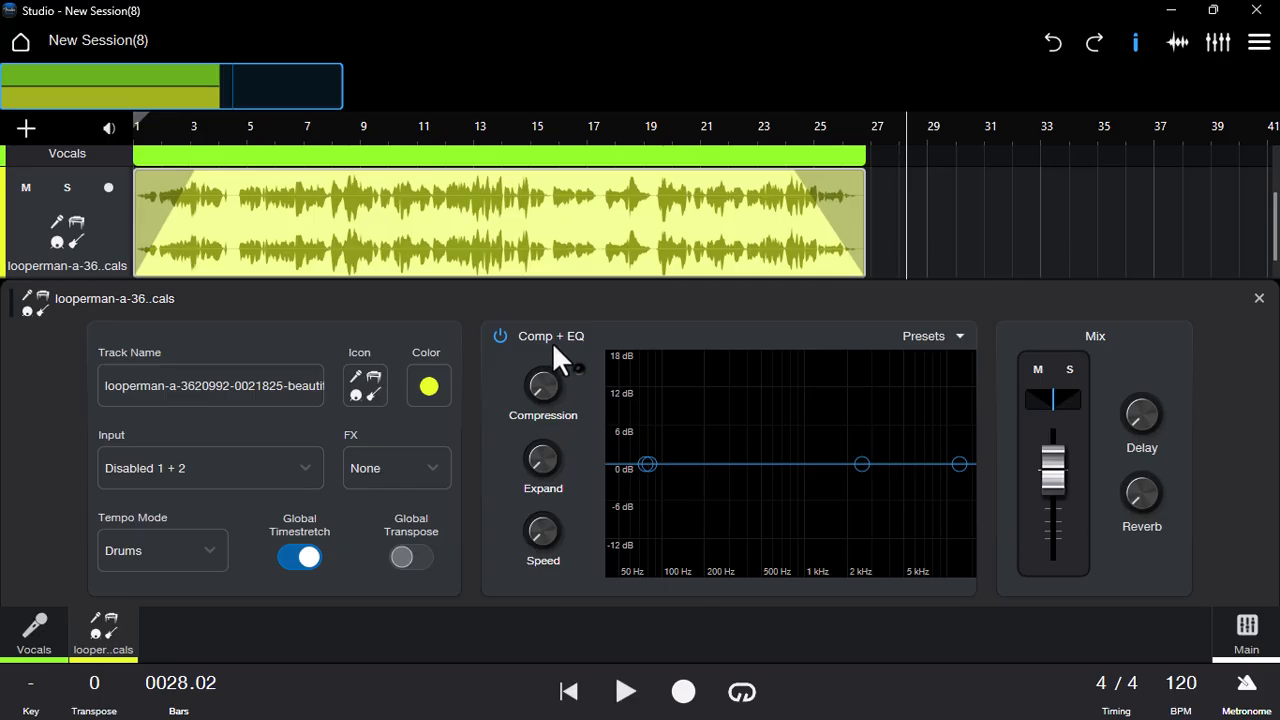
pyautogui.click(551, 336)
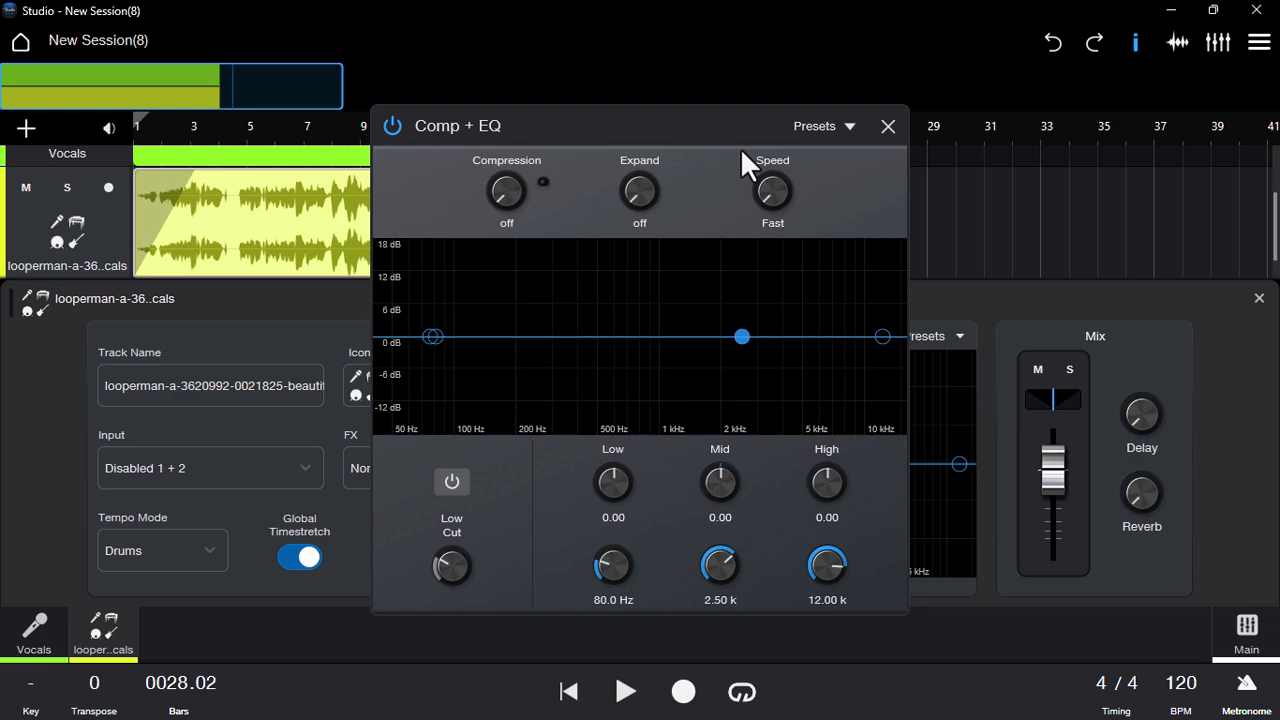
pyautogui.moveTo(640, 125); pyautogui.dragTo(450, 125)
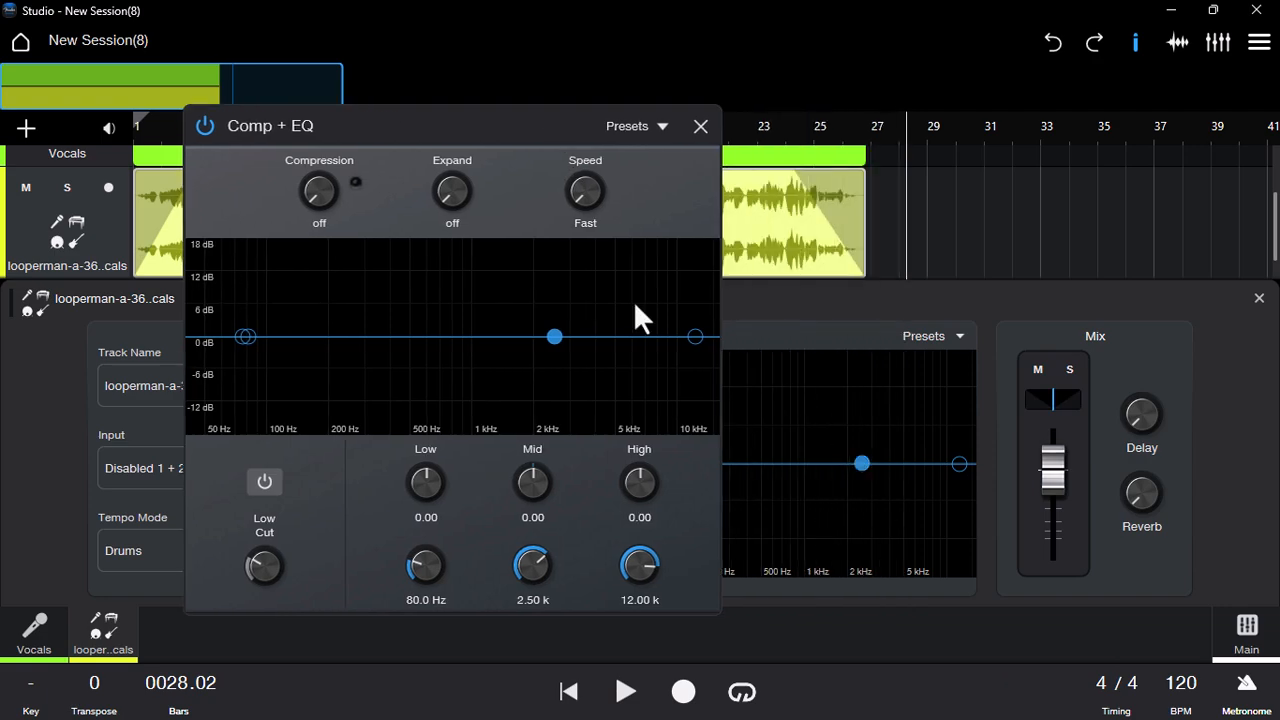
pyautogui.moveTo(450, 125); pyautogui.dragTo(390, 115)
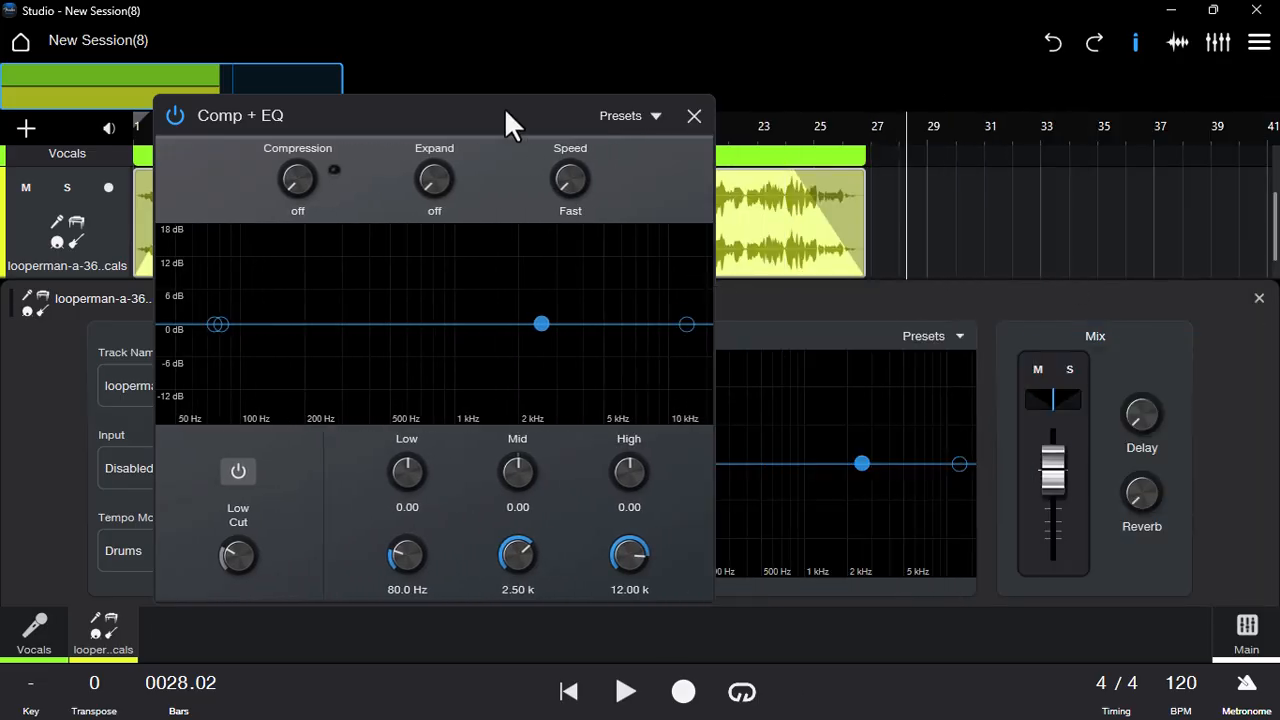
pyautogui.click(620, 115)
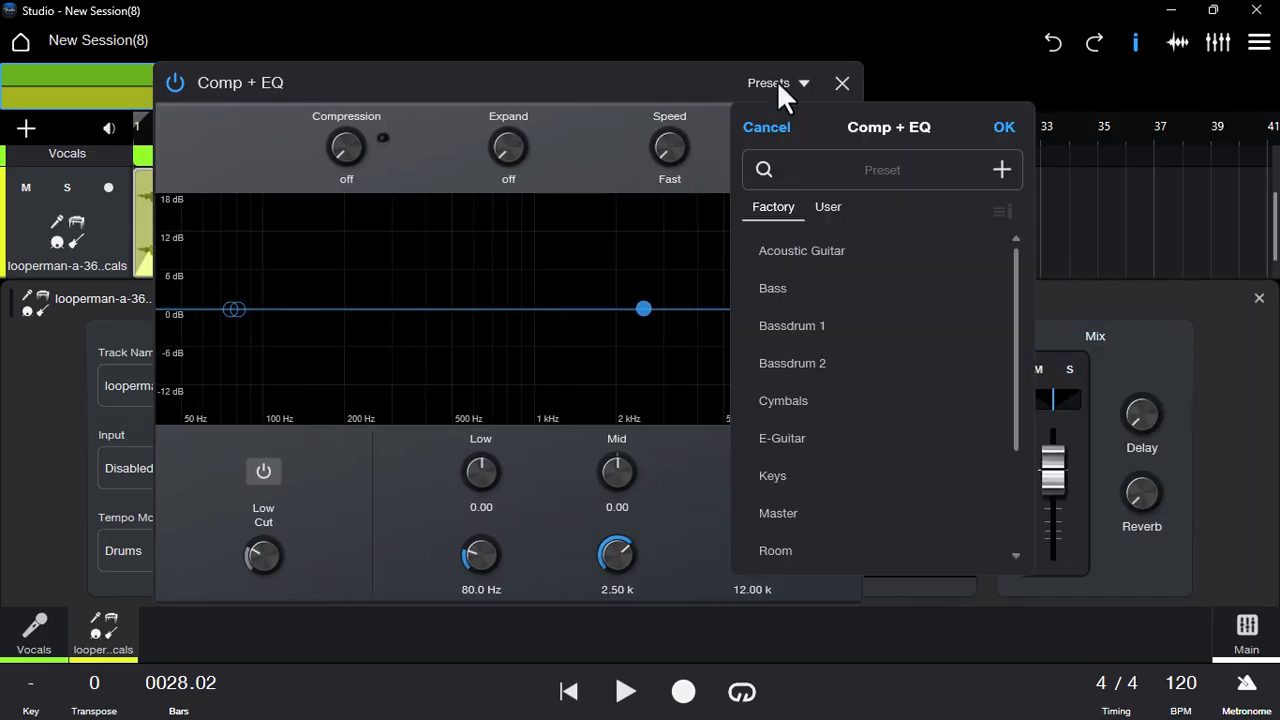
pyautogui.scroll(-3)
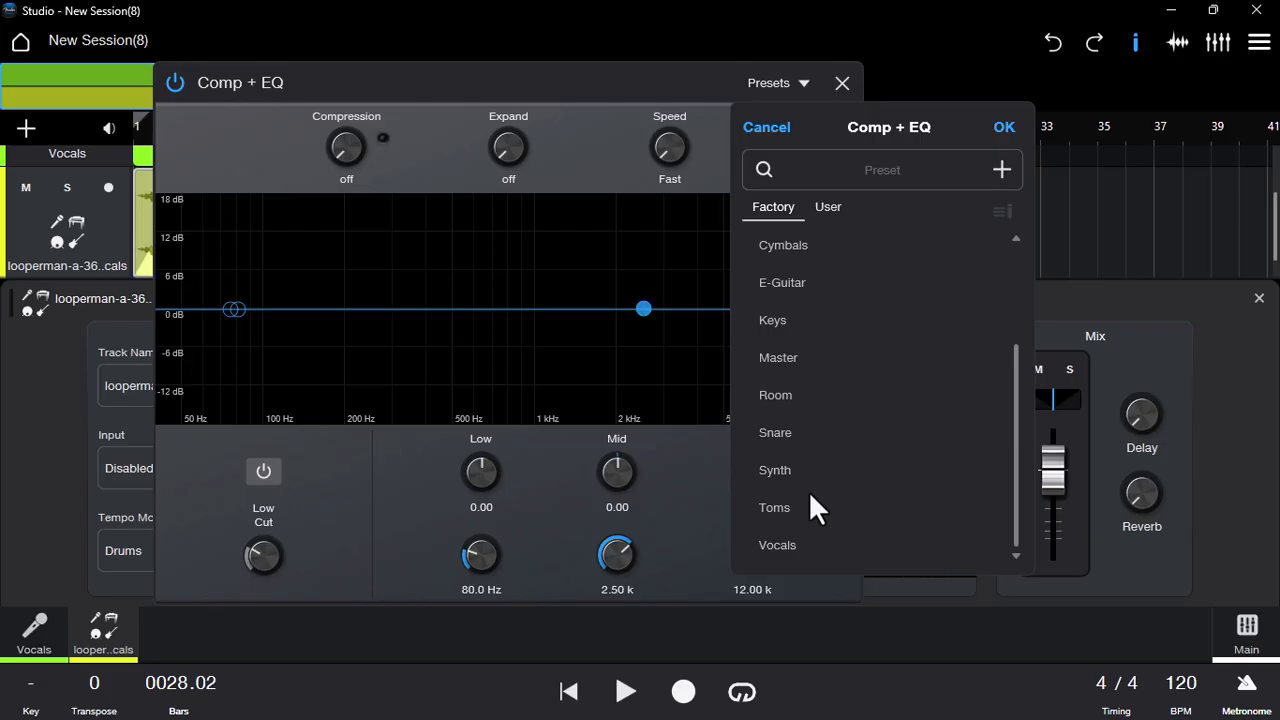
pyautogui.click(766, 127)
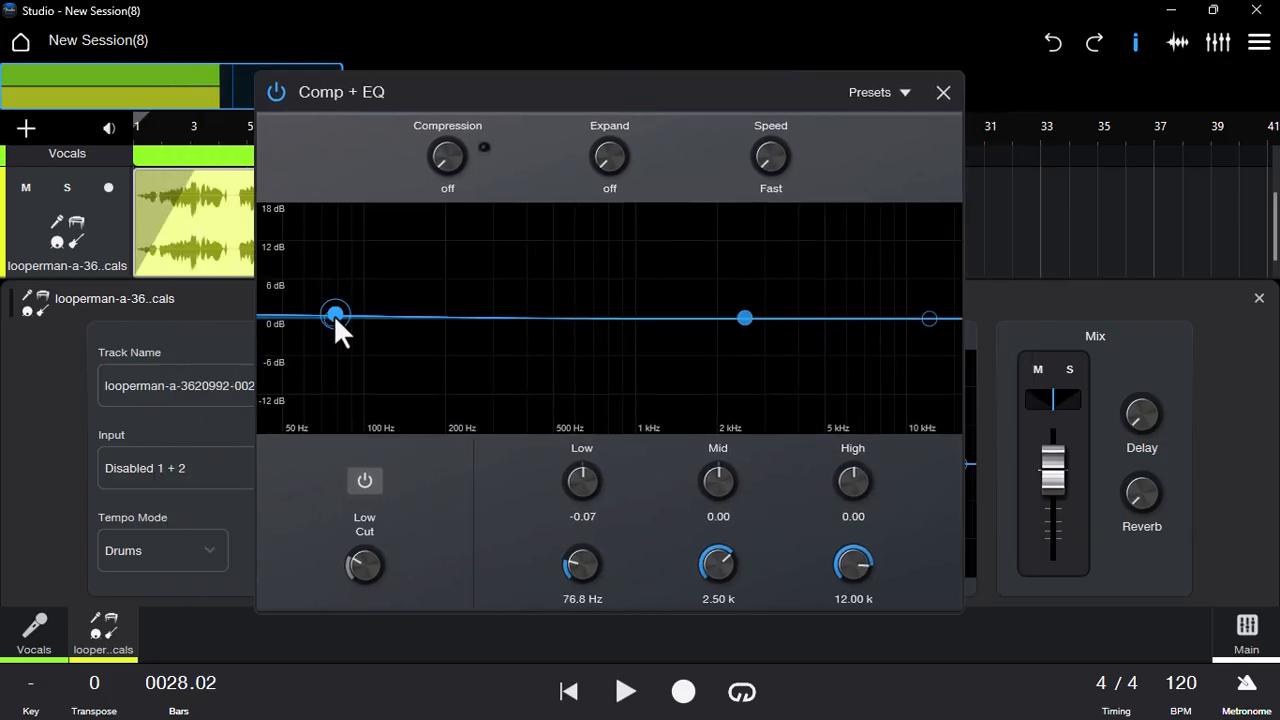
# Set the loop EQ: lows -16.20 at 115 Hz, mids +5.40 at 3.39 k, highs -7.02
pyautogui.moveTo(335, 315); pyautogui.dragTo(323, 417)
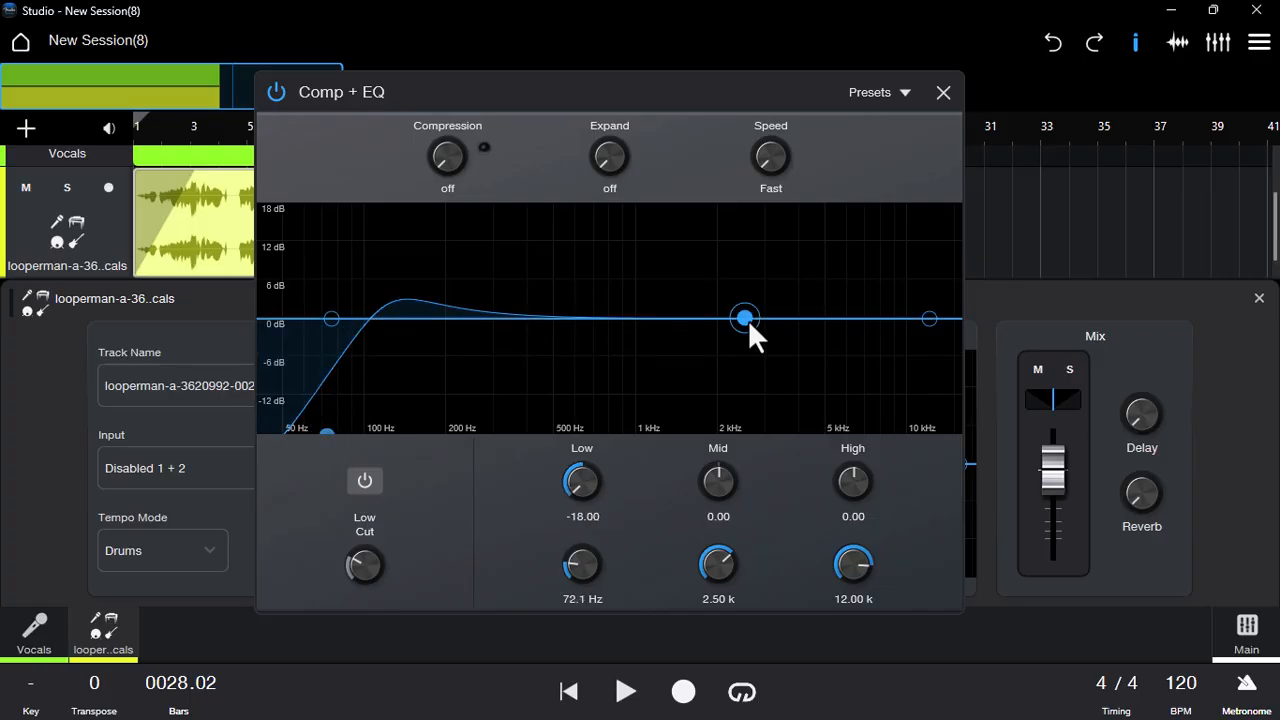
pyautogui.moveTo(744, 318); pyautogui.dragTo(780, 261)
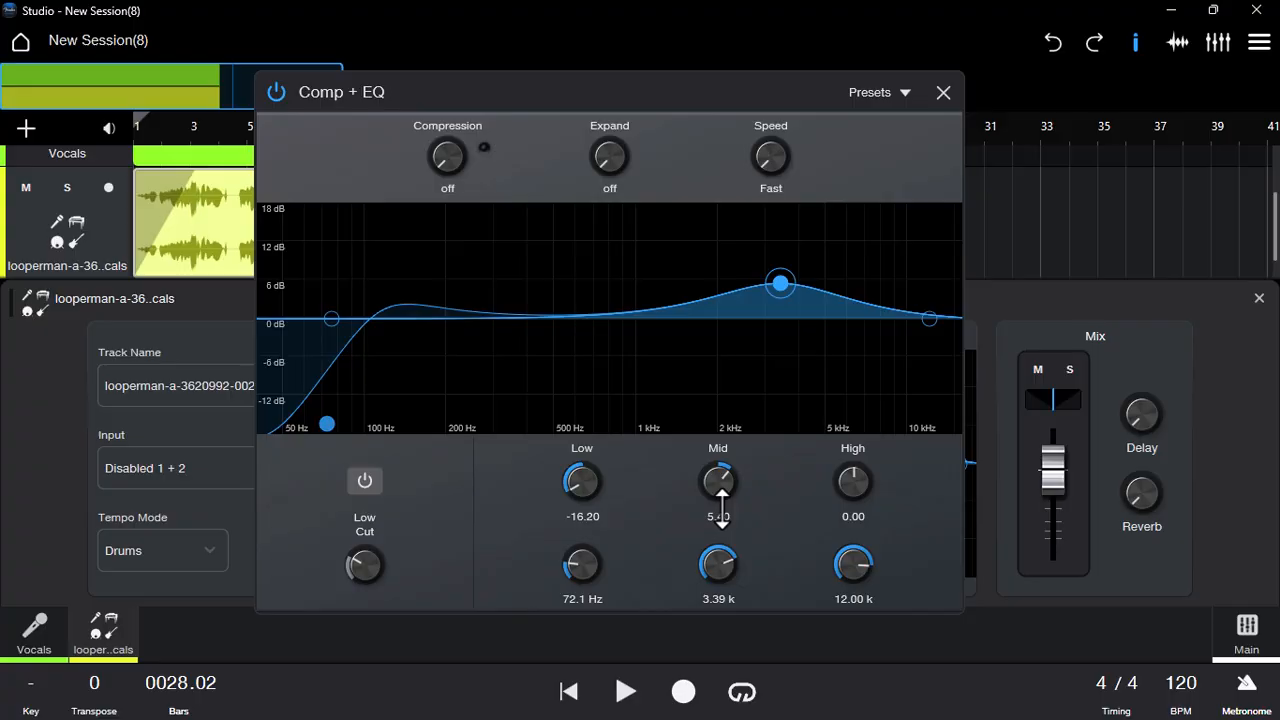
pyautogui.moveTo(929, 318); pyautogui.dragTo(924, 364)
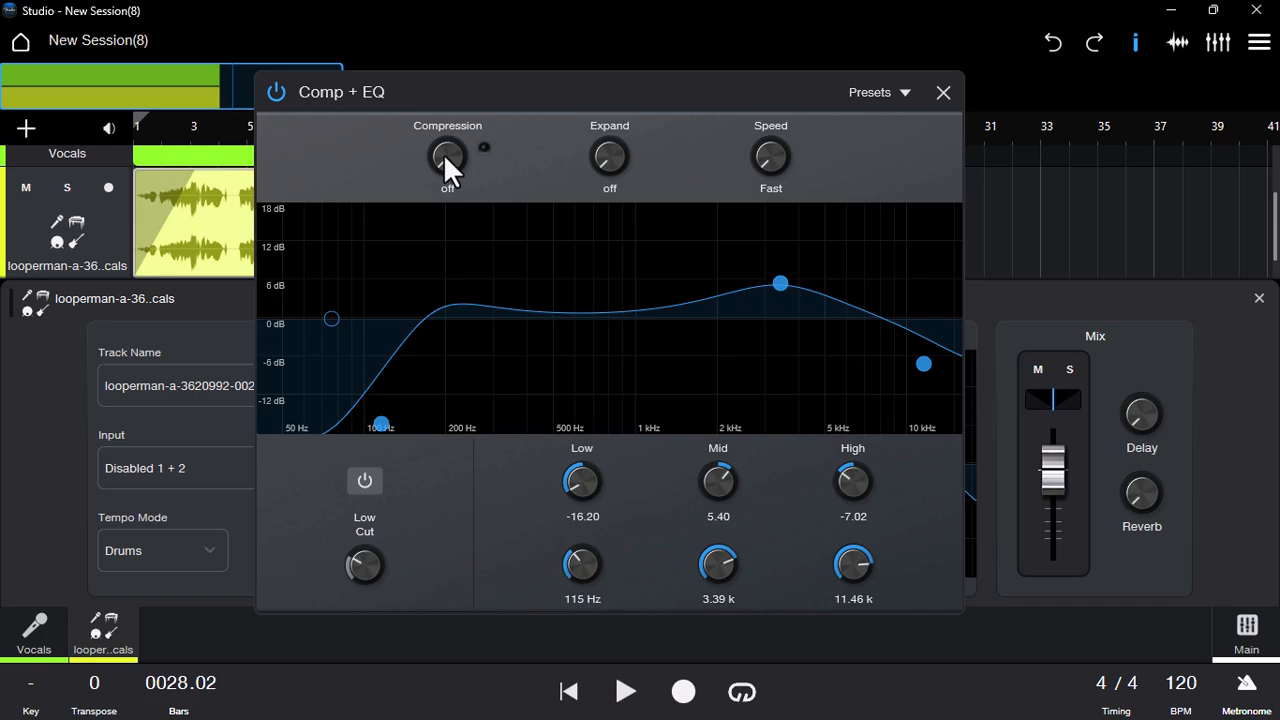
pyautogui.moveTo(527, 369)
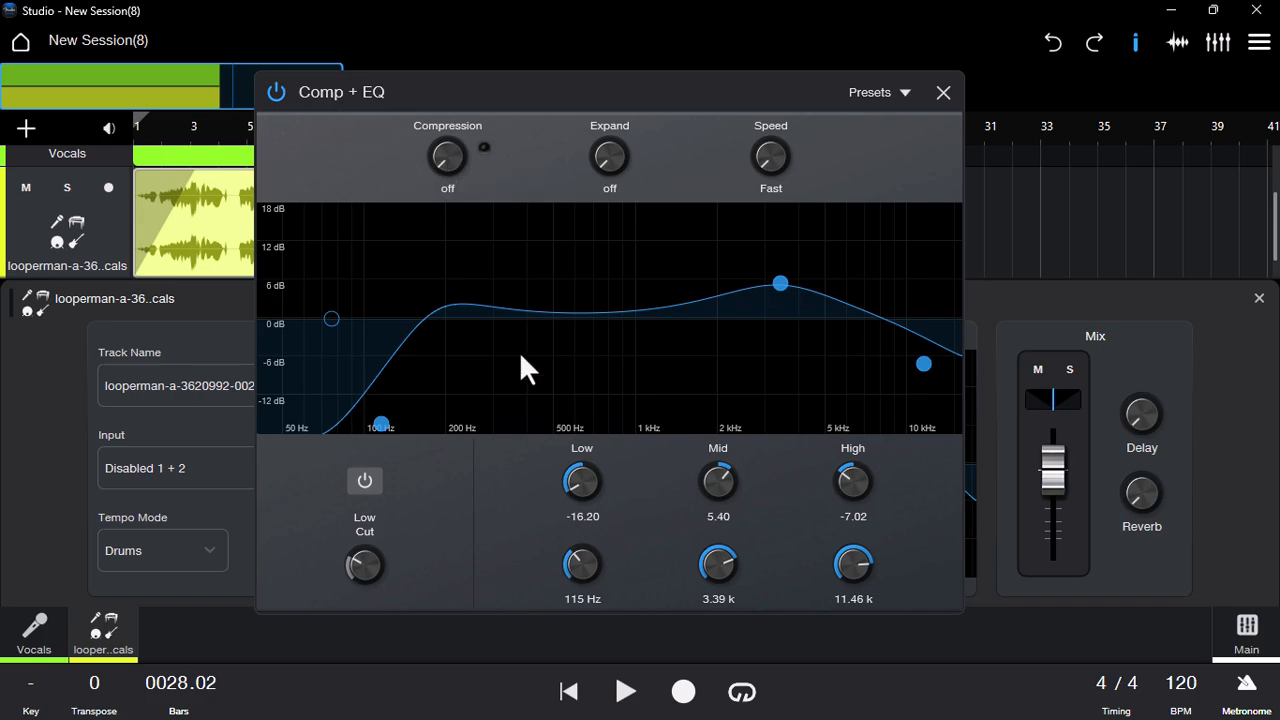
pyautogui.moveTo(447, 157); pyautogui.dragTo(447, 145)
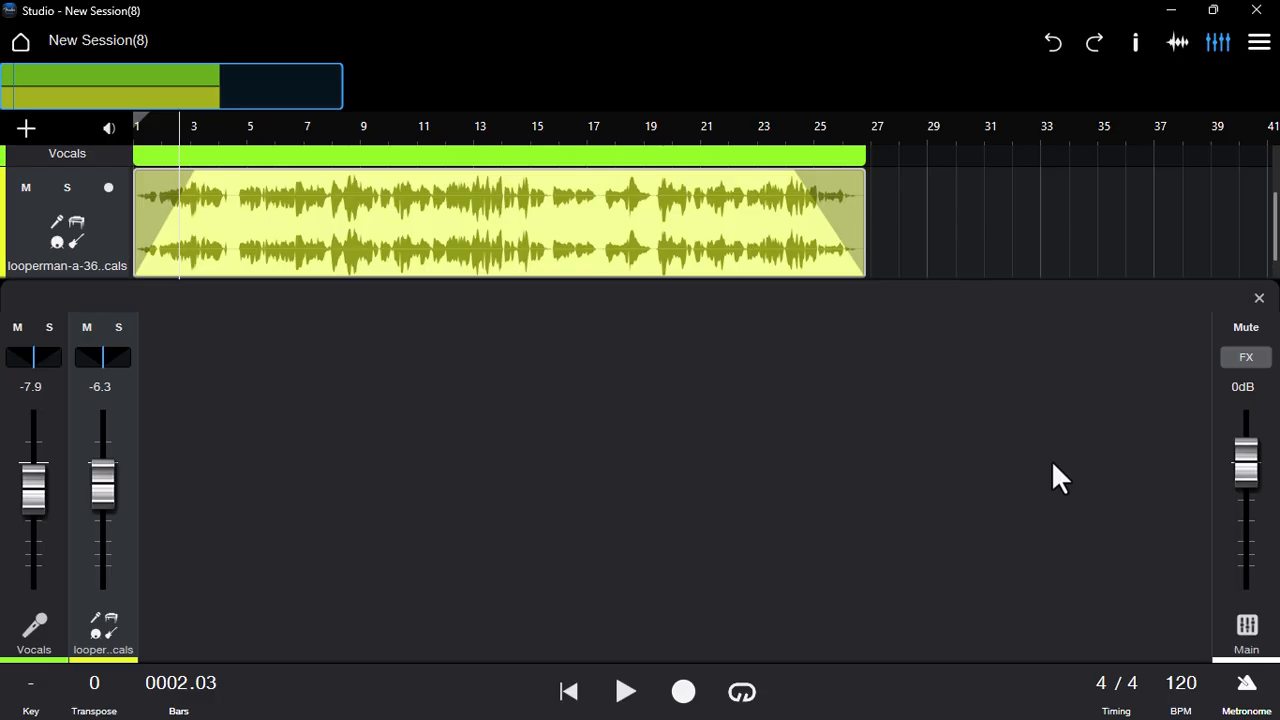
pyautogui.moveTo(418, 535)
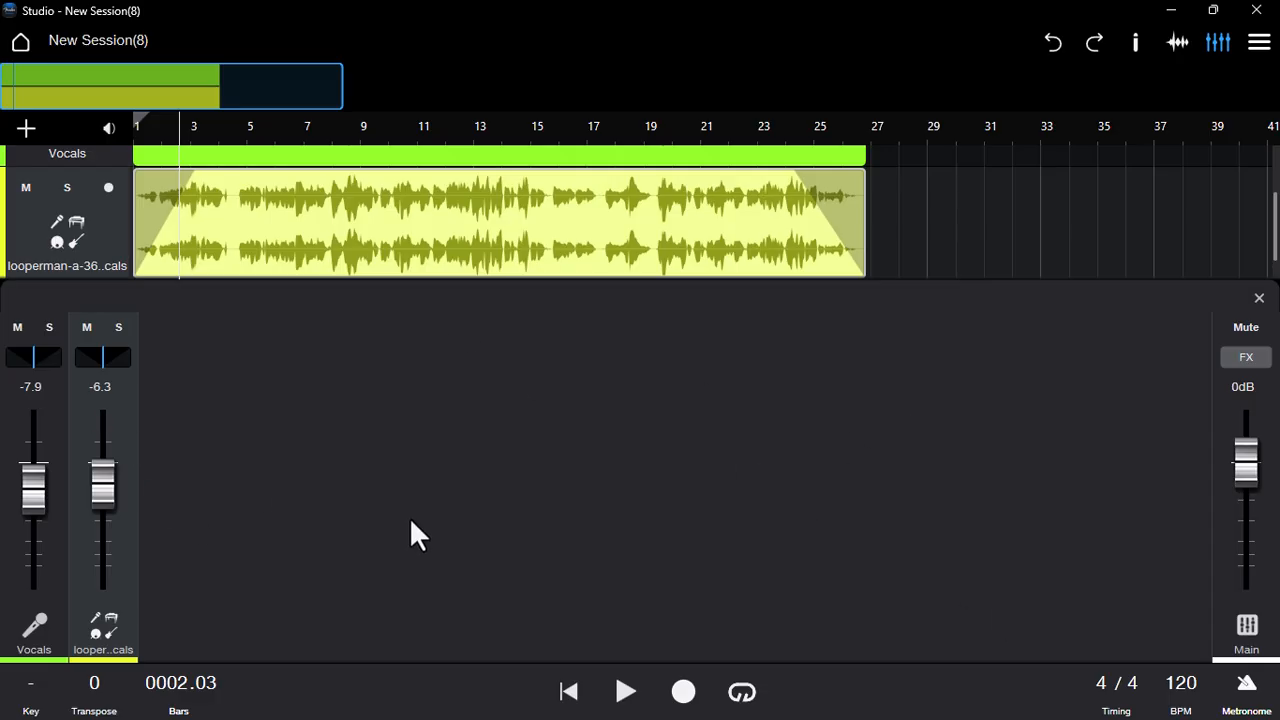
pyautogui.moveTo(548, 519)
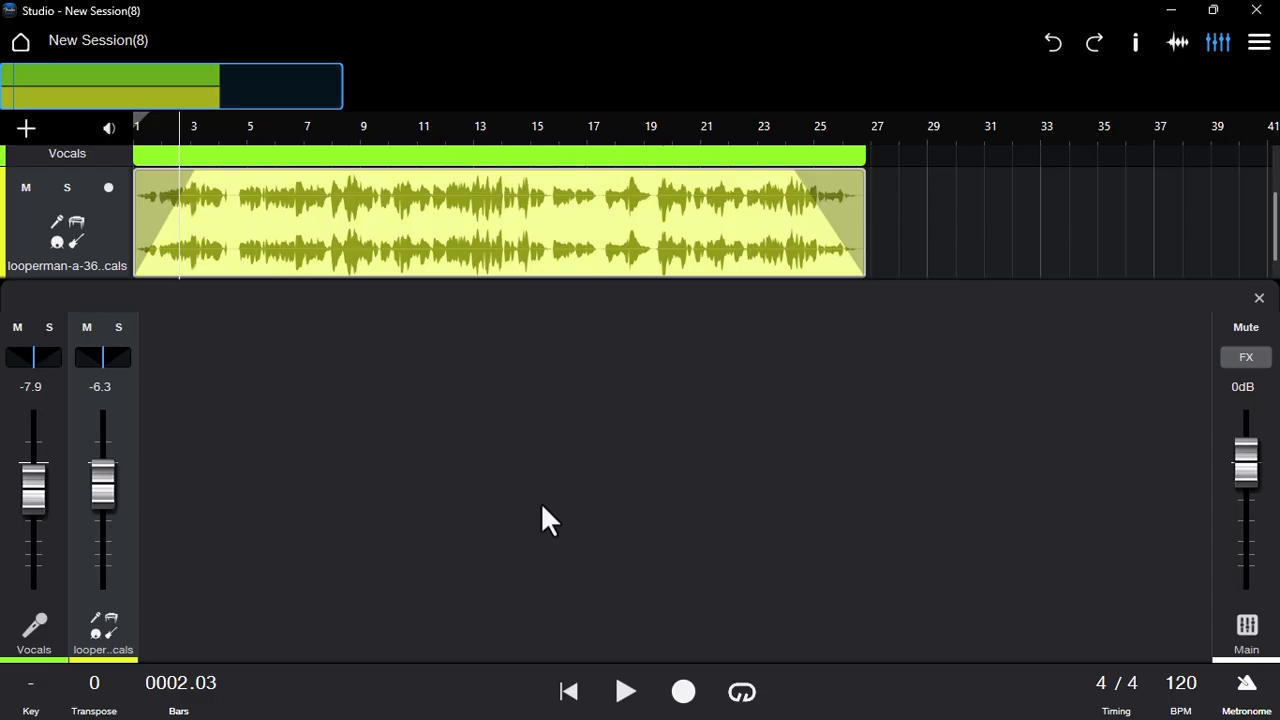
pyautogui.moveTo(1085, 115)
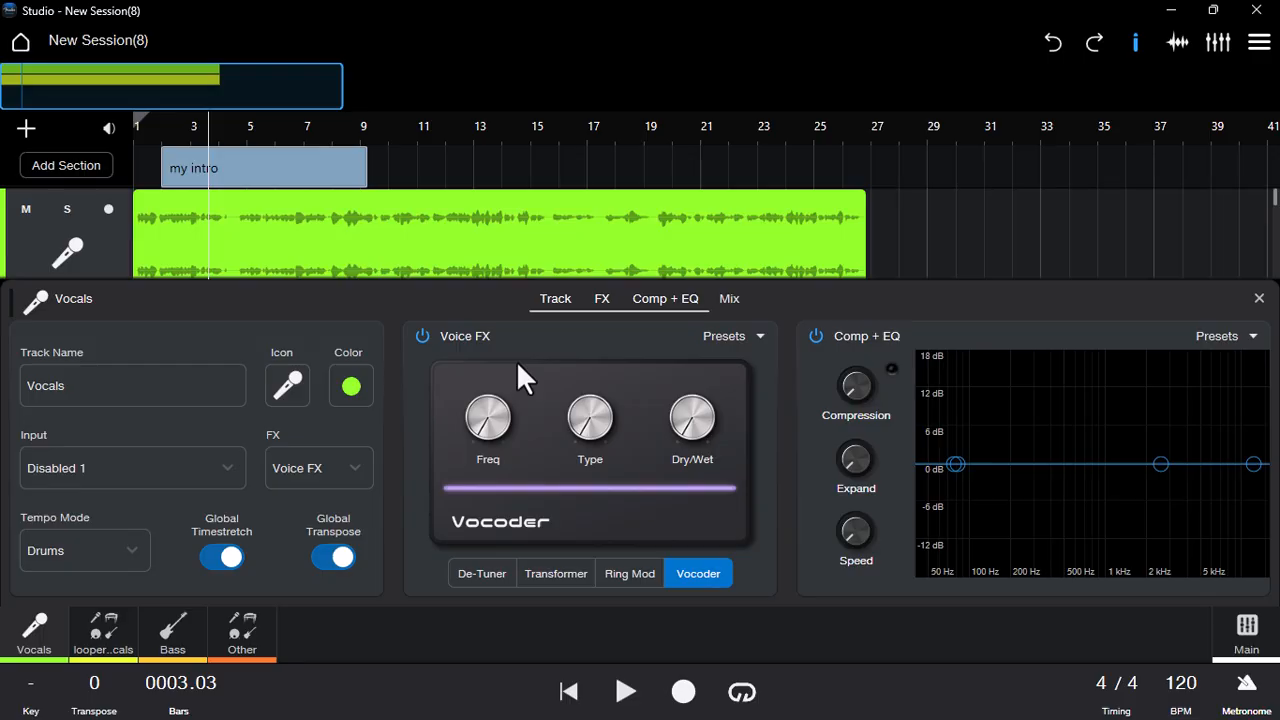
pyautogui.click(1259, 41)
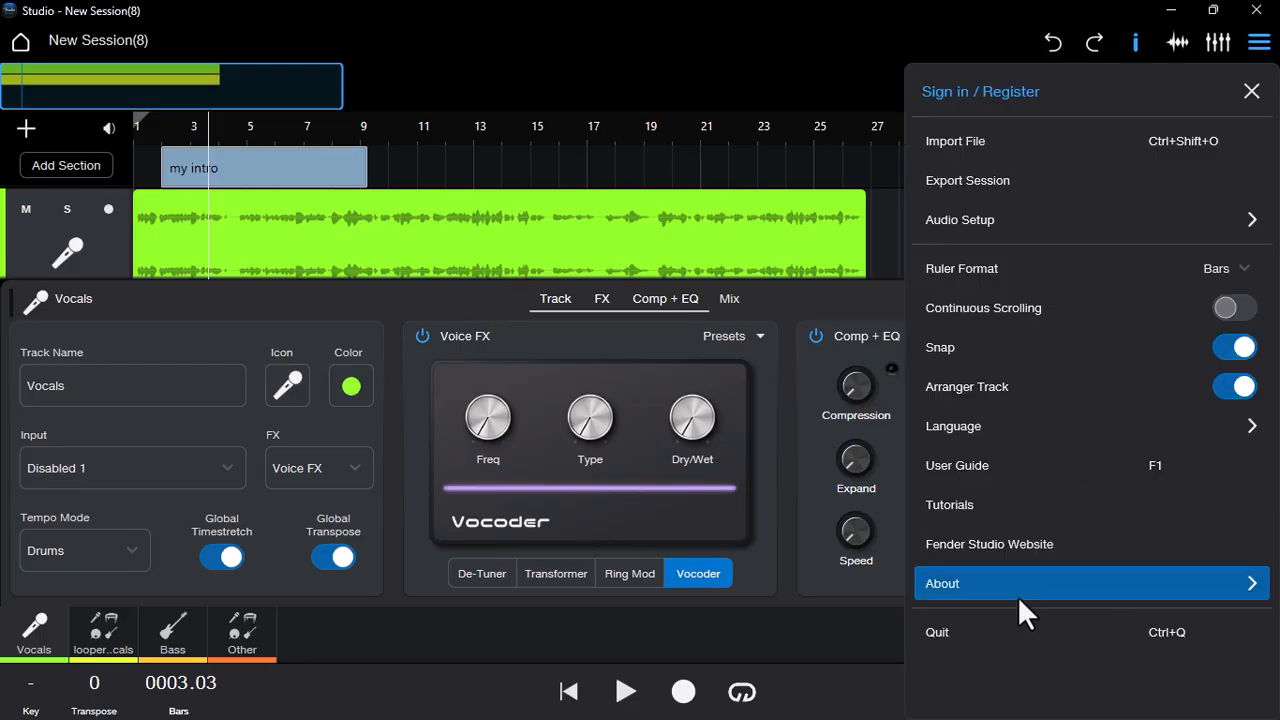
pyautogui.click(941, 583)
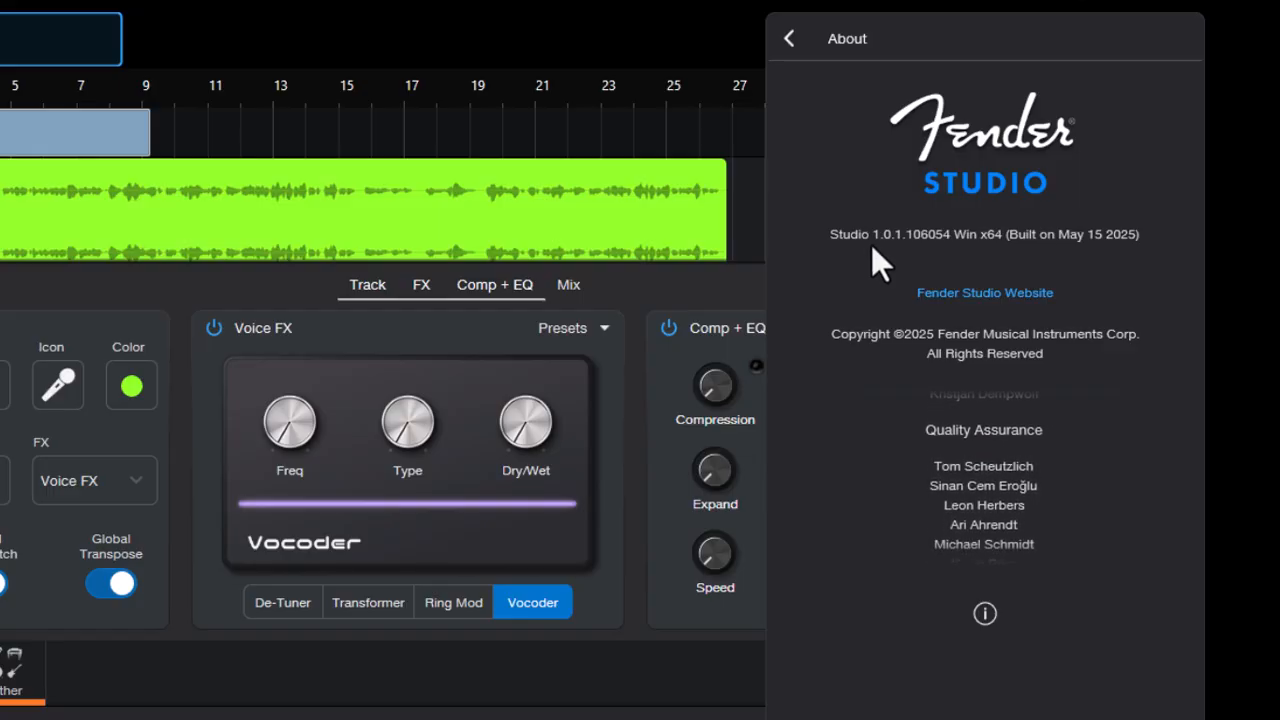
pyautogui.click(789, 38)
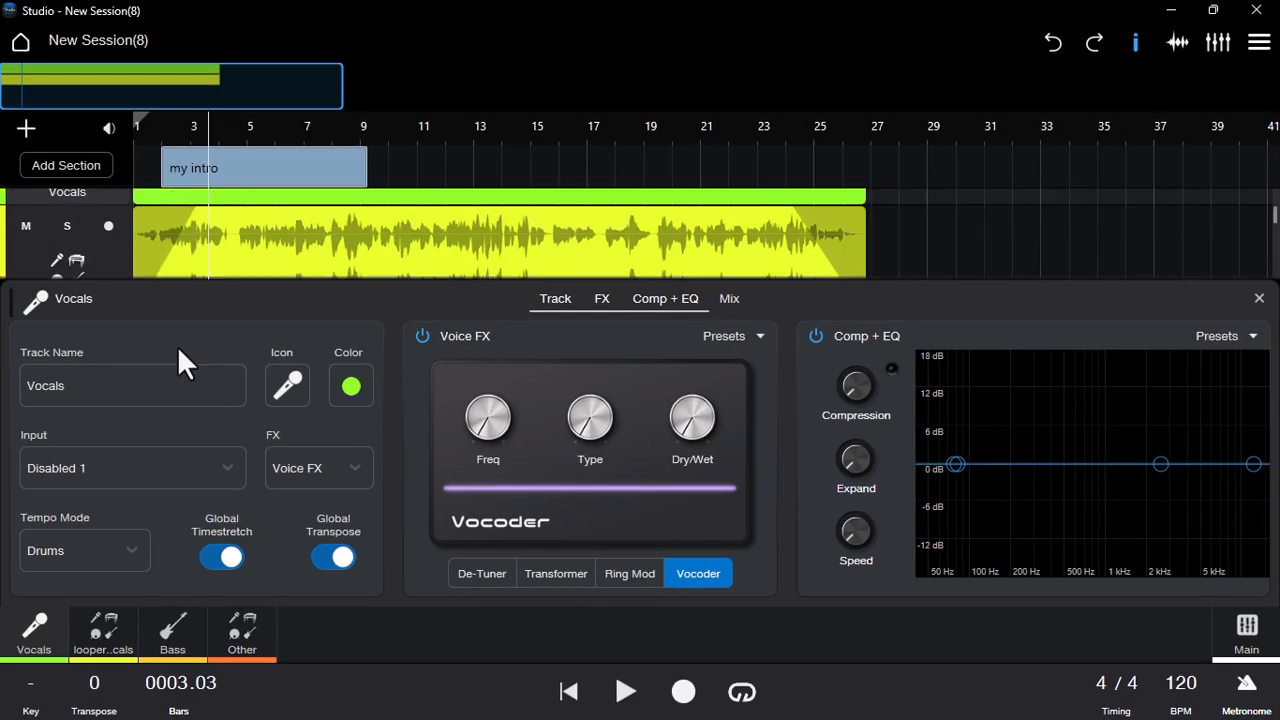
# Close the Vocals track settings, then open and dismiss the main menu
pyautogui.click(1259, 298)
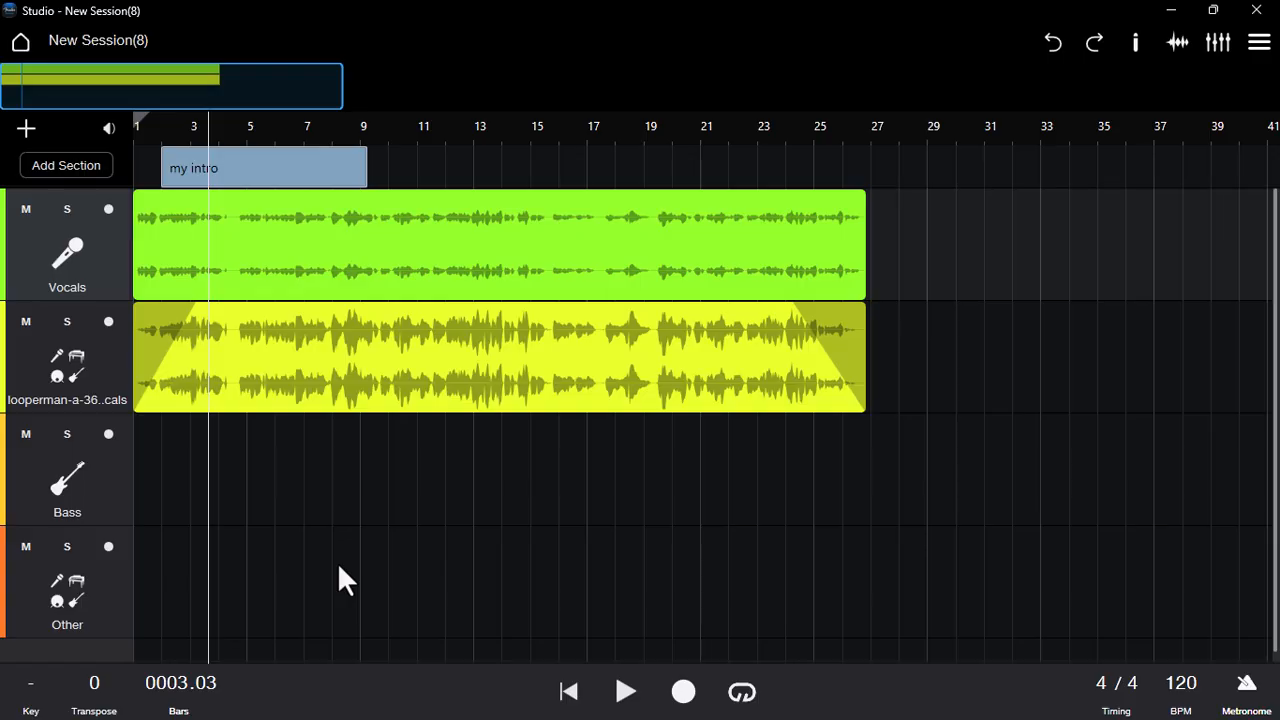
pyautogui.moveTo(318, 518)
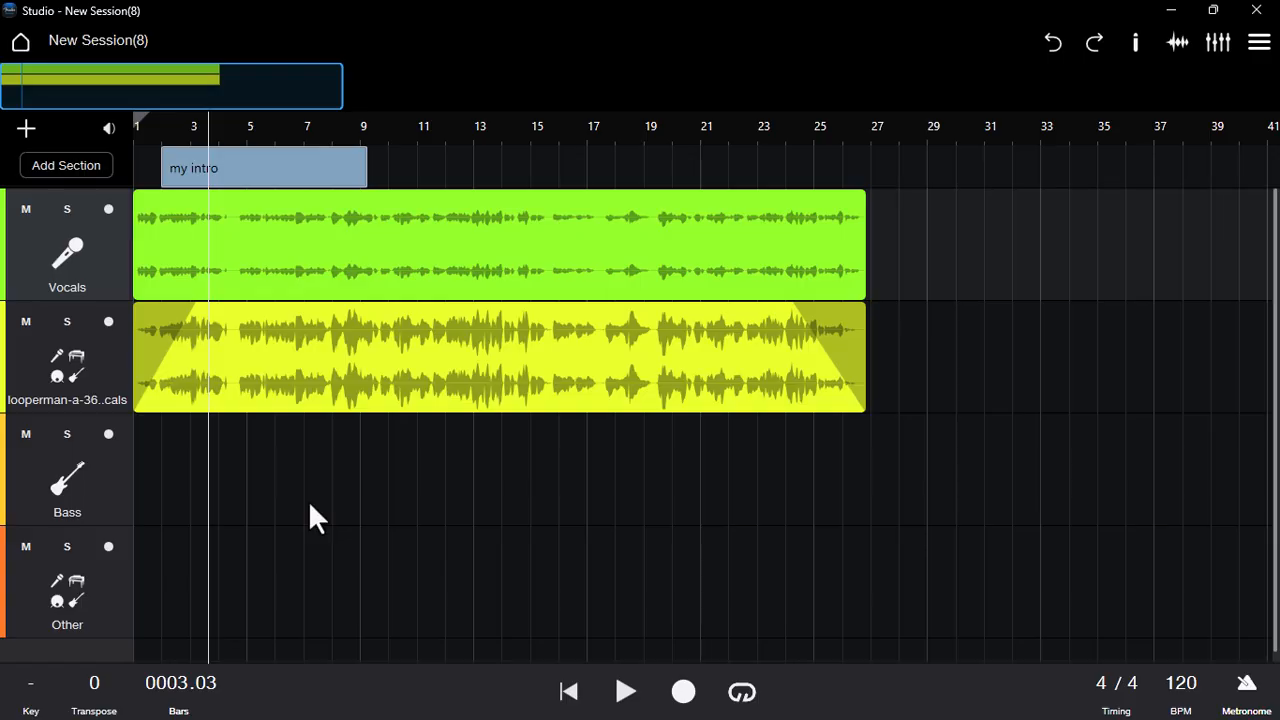
pyautogui.moveTo(268, 608)
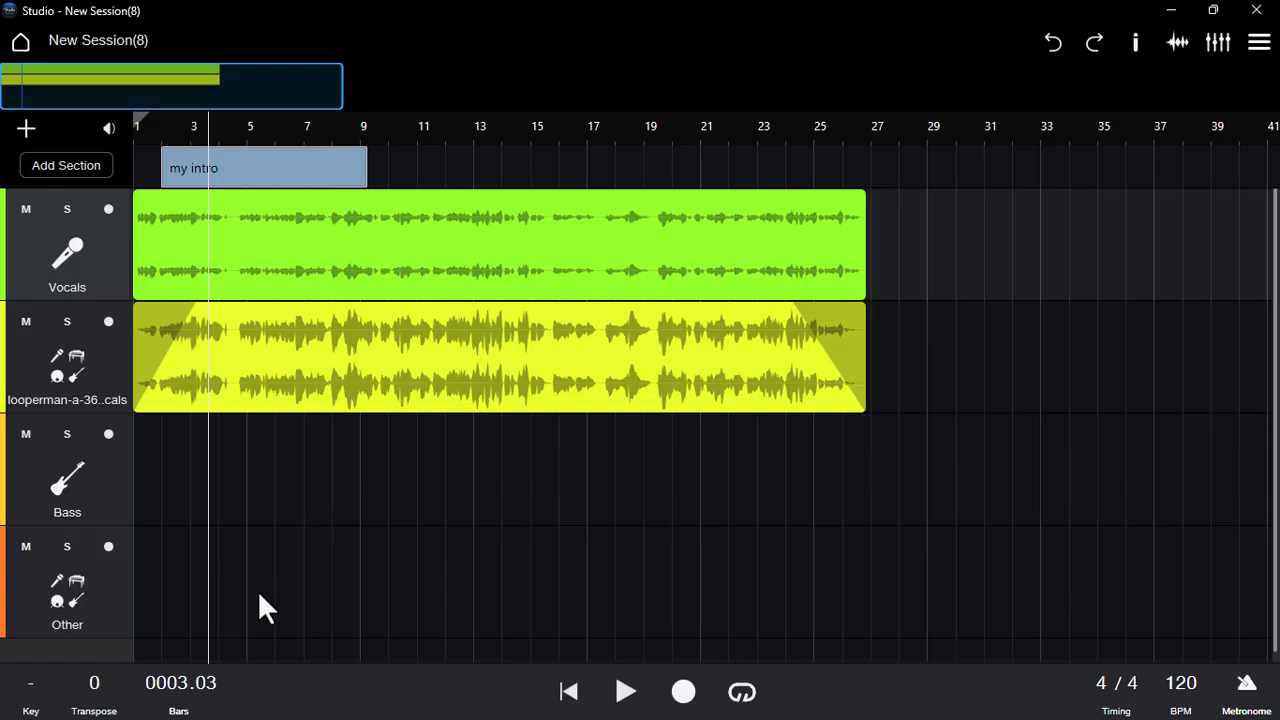
pyautogui.click(1258, 41)
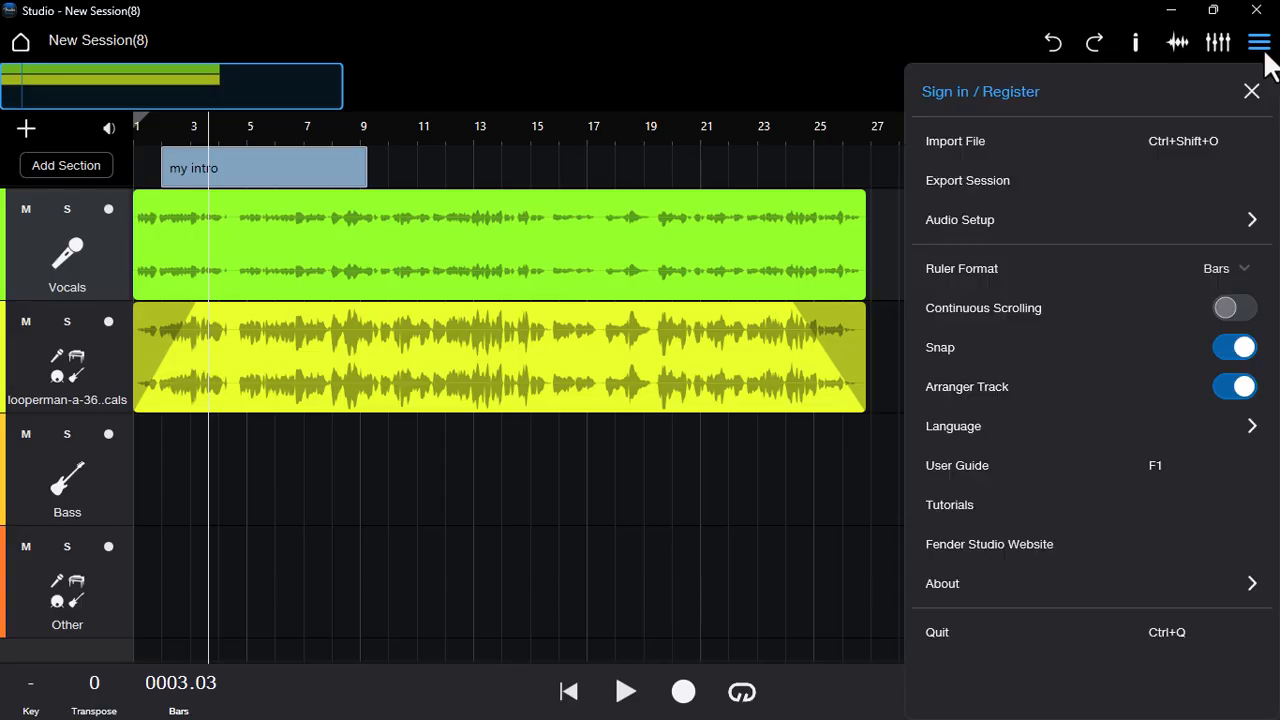
pyautogui.click(1251, 90)
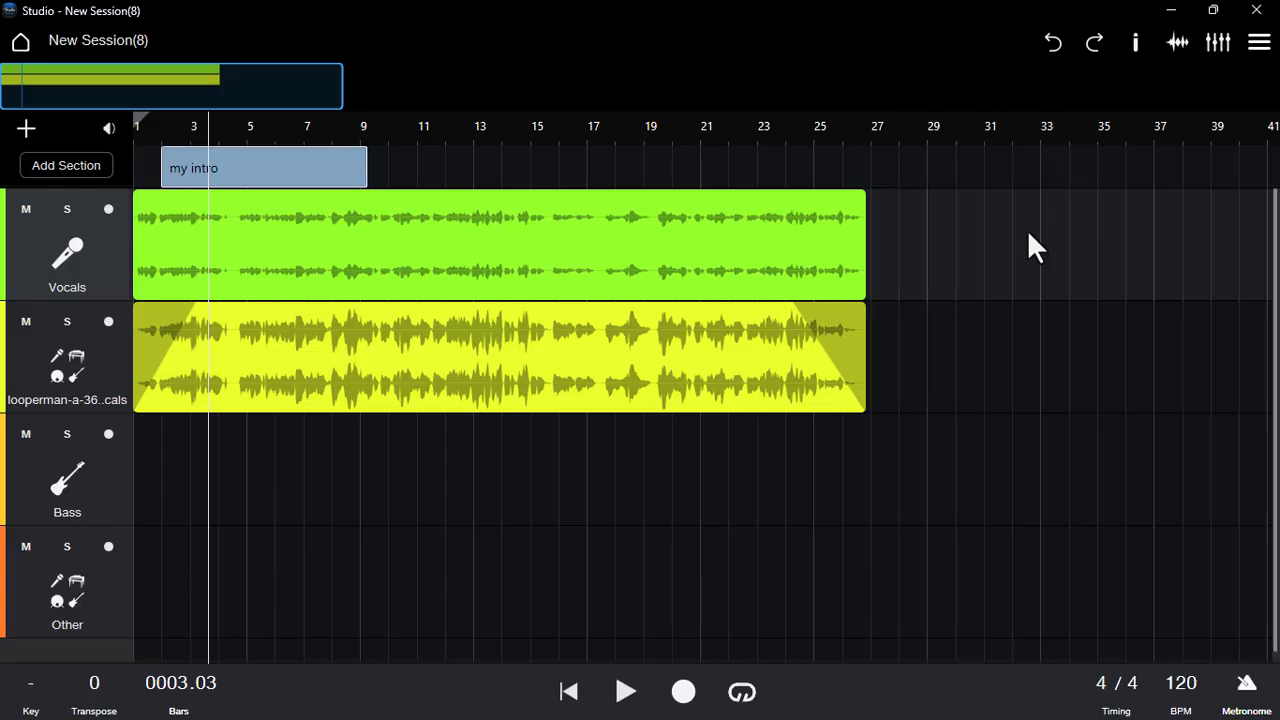
pyautogui.moveTo(1037, 257)
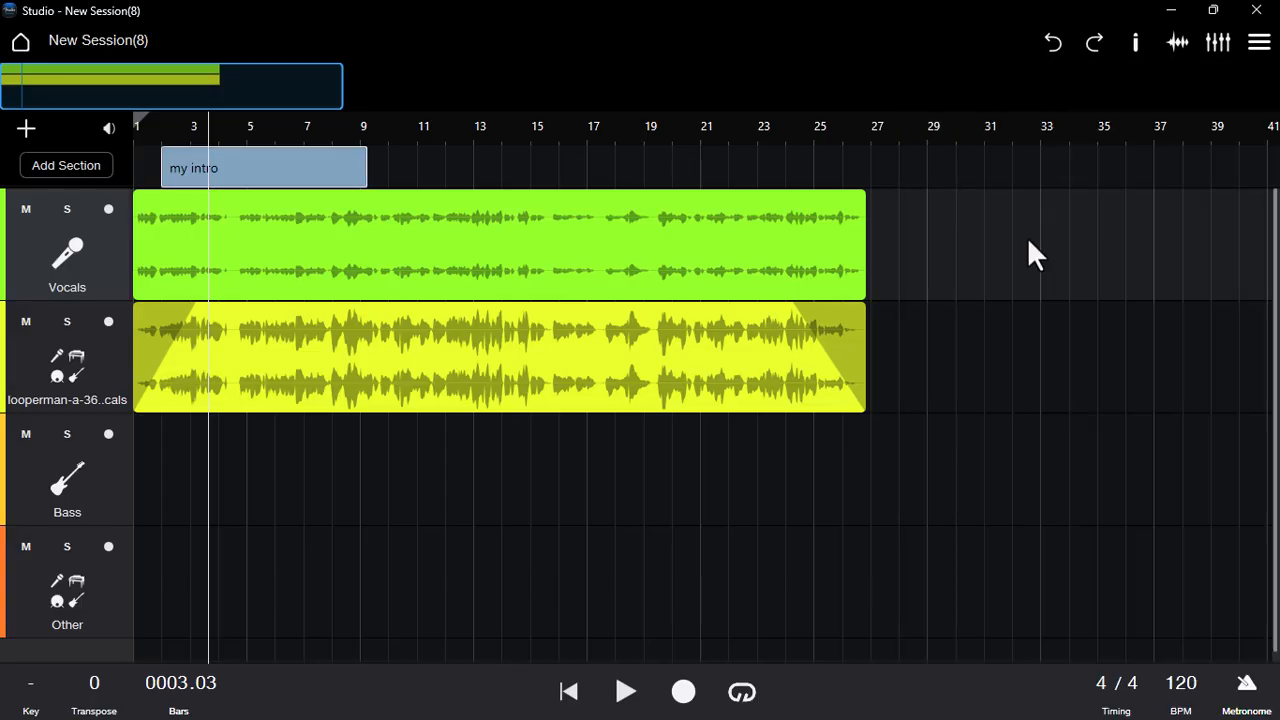
pyautogui.moveTo(765, 495)
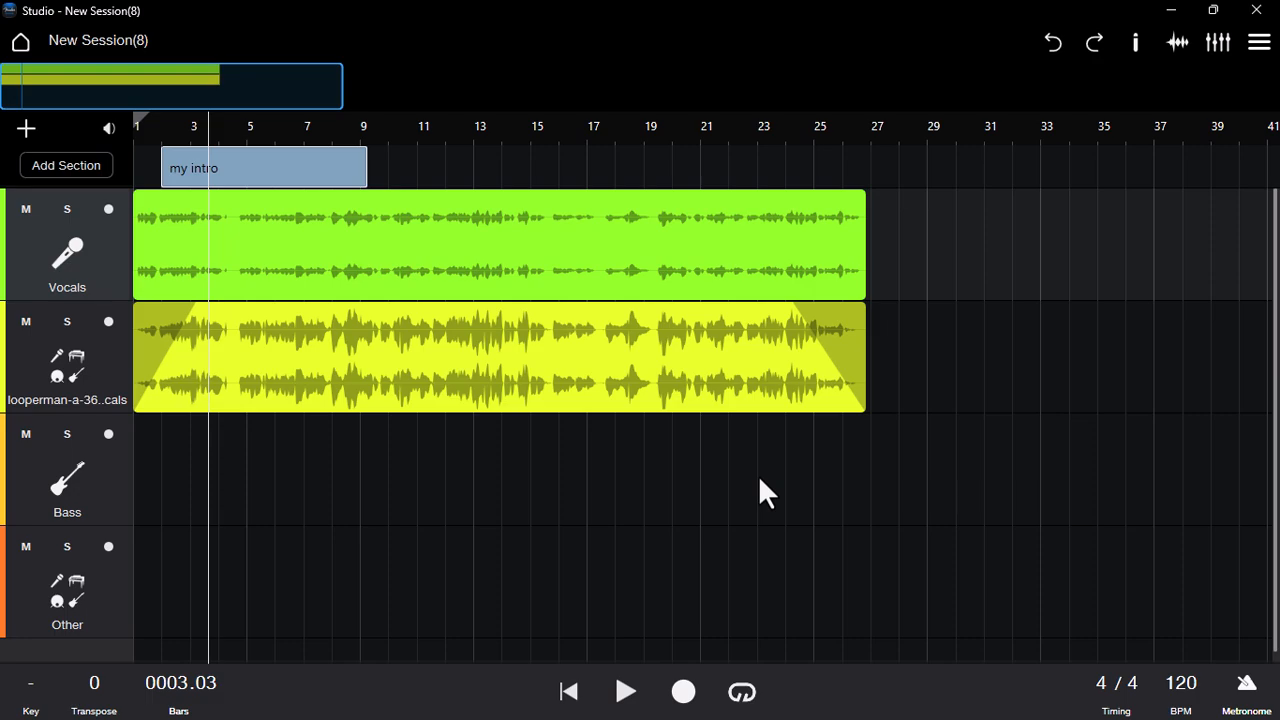
pyautogui.moveTo(665, 655)
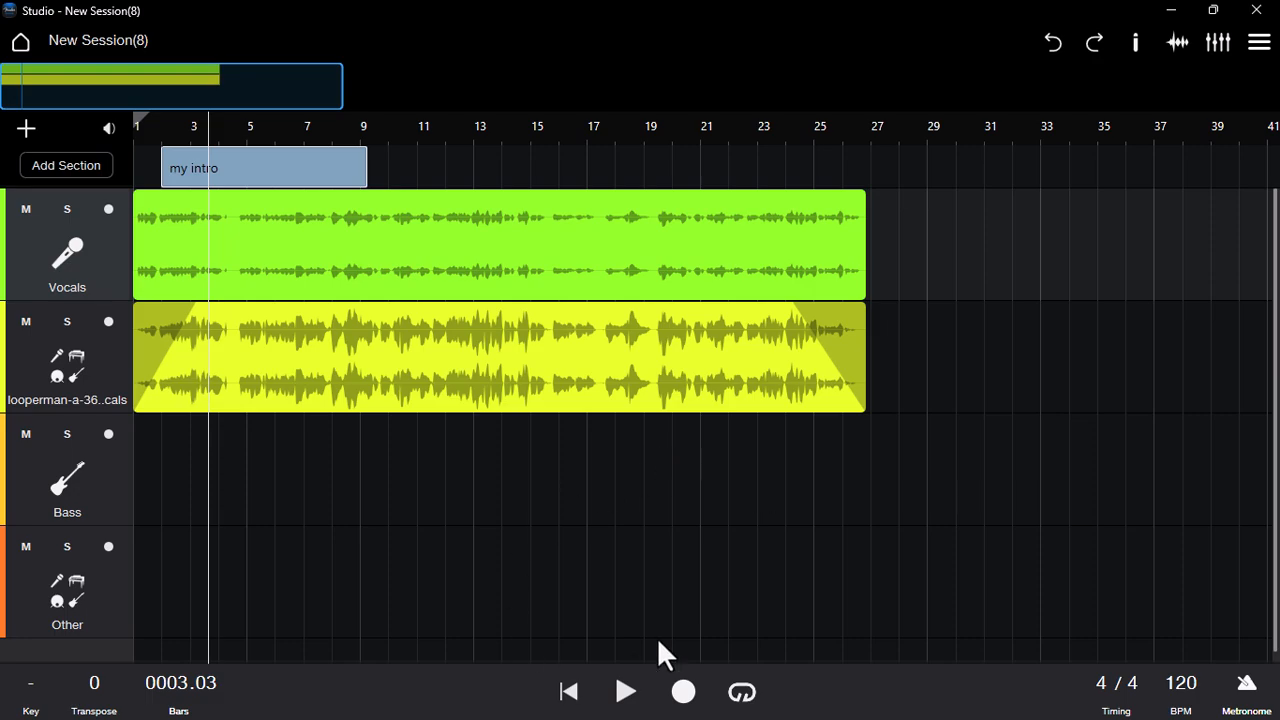